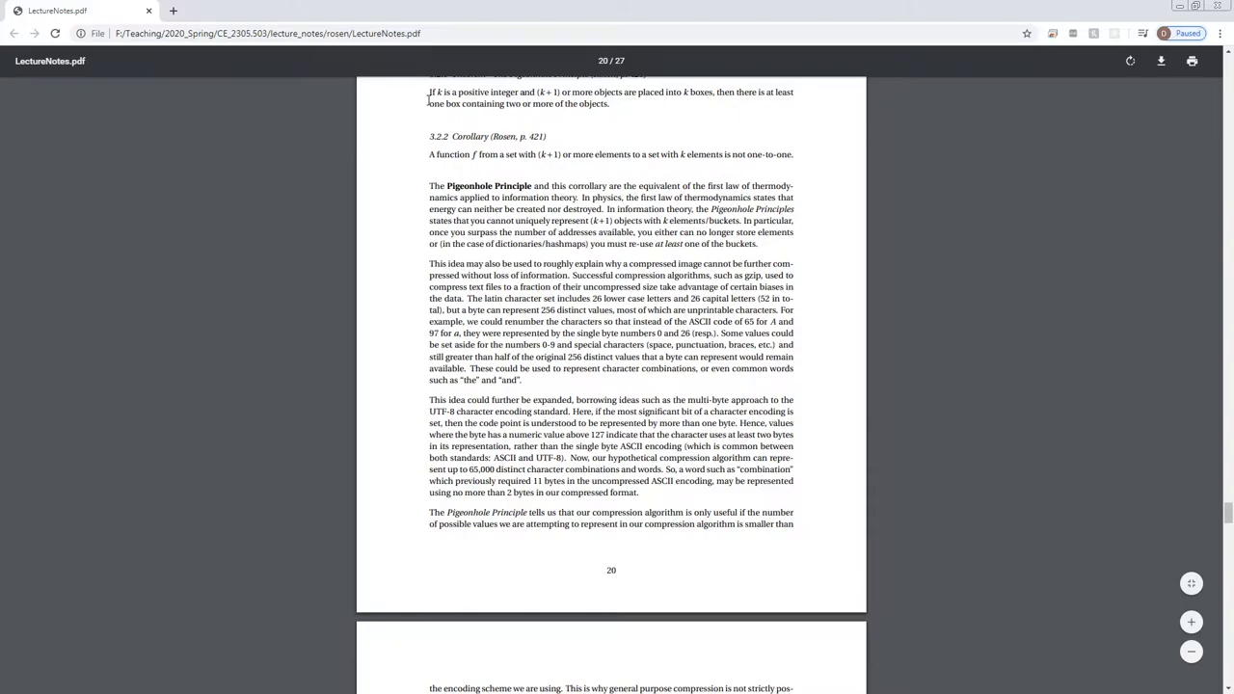
pyautogui.moveTo(344, 123)
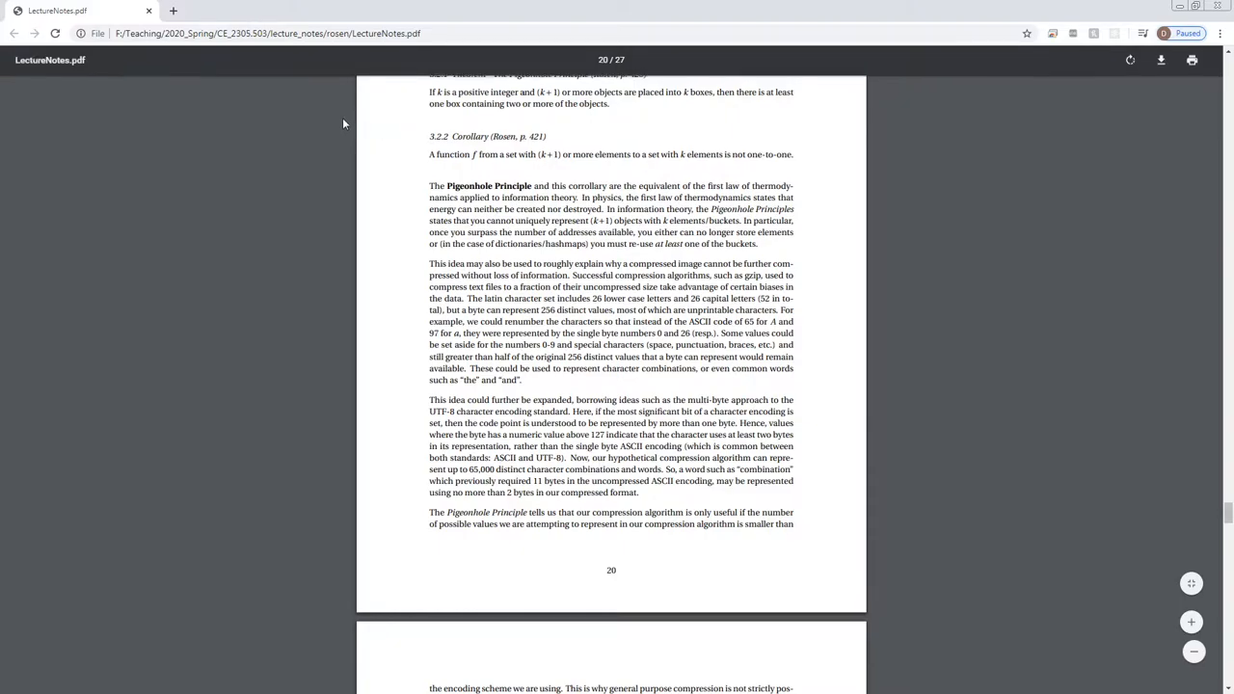
# Step: Scroll up so page 20's Section 6.2 Pigeonhole Principle heading sits at the top
pyautogui.scroll(3)
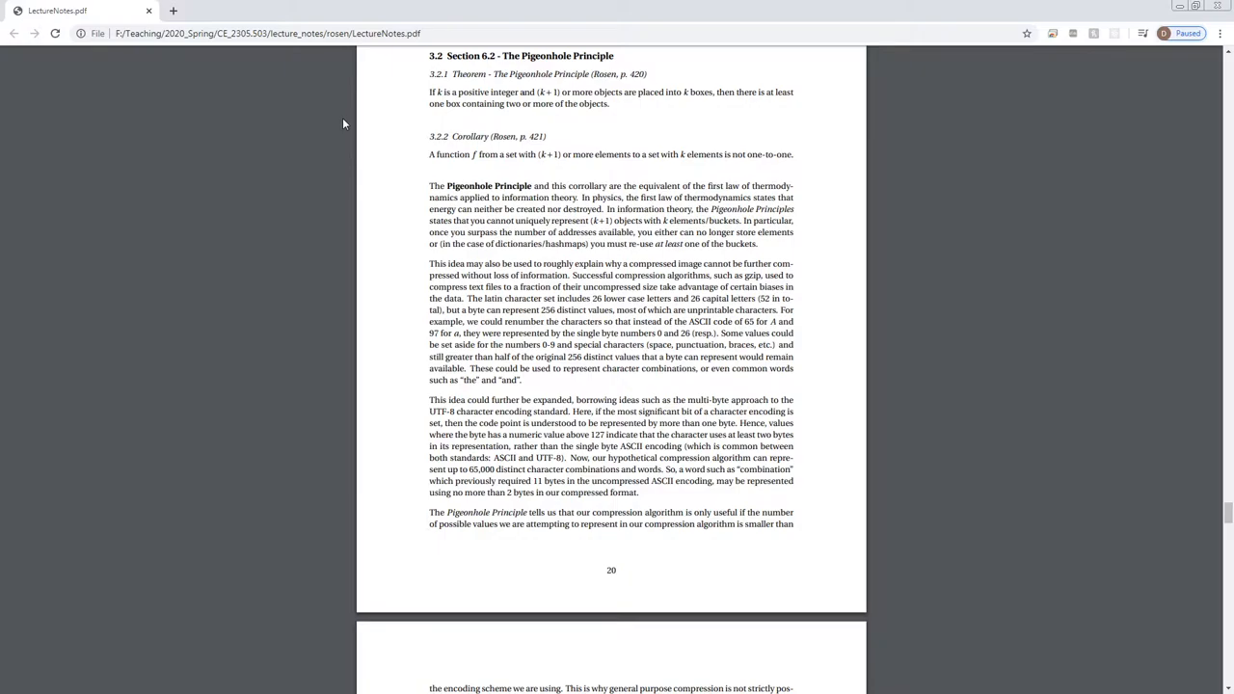
pyautogui.moveTo(343, 128)
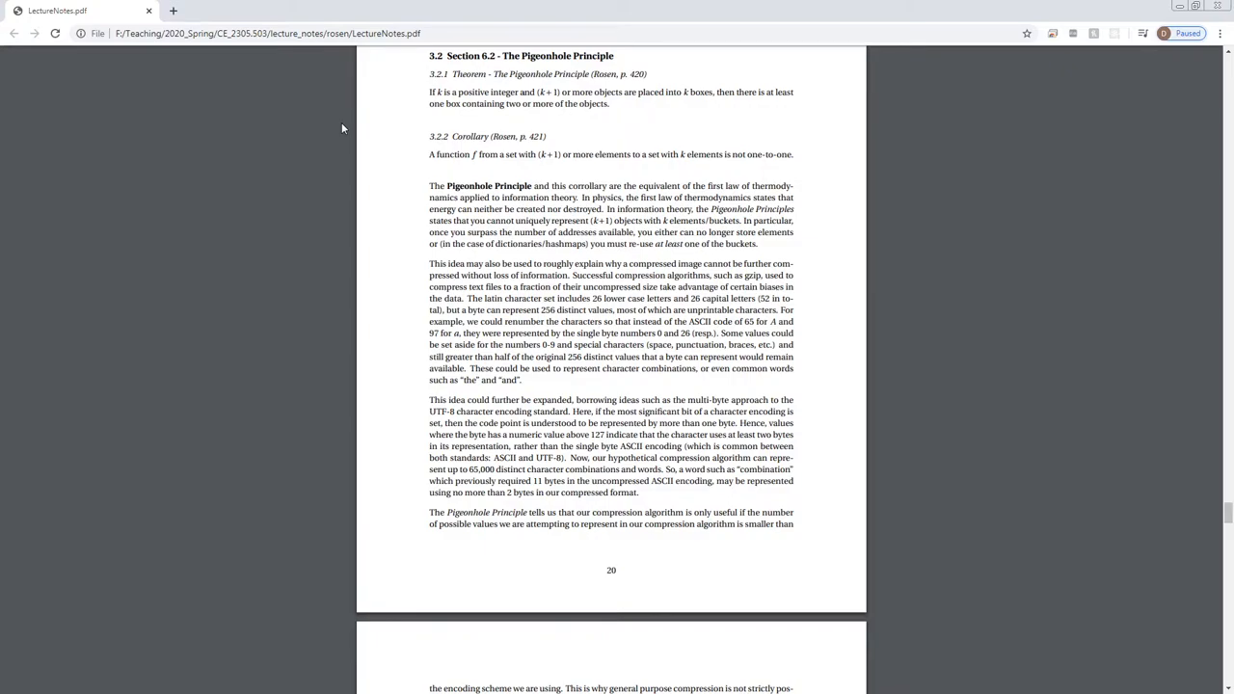
pyautogui.moveTo(432, 142)
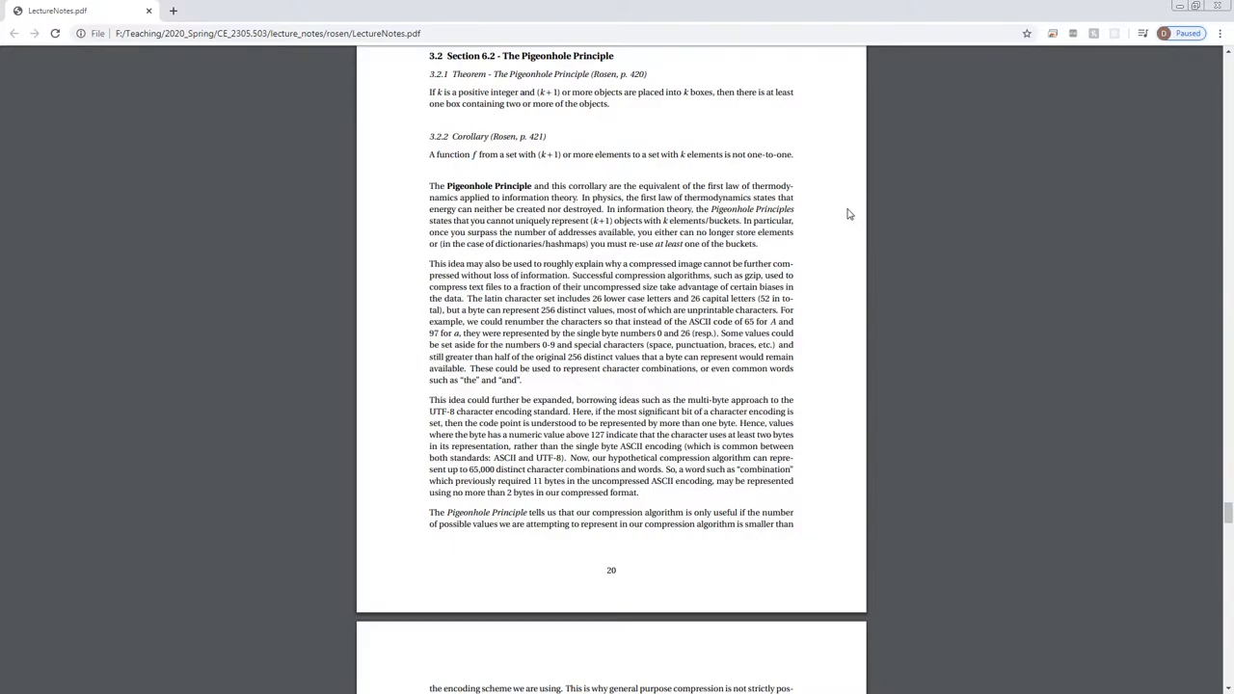
pyautogui.moveTo(857, 224)
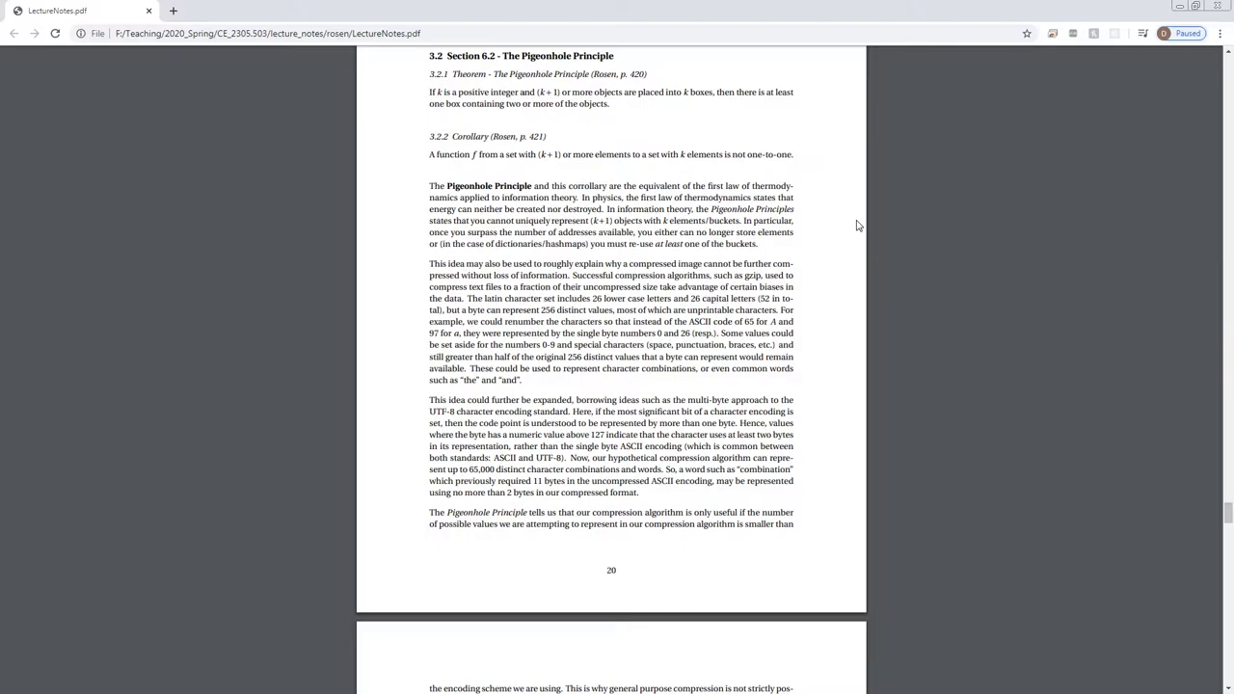
pyautogui.moveTo(405, 158)
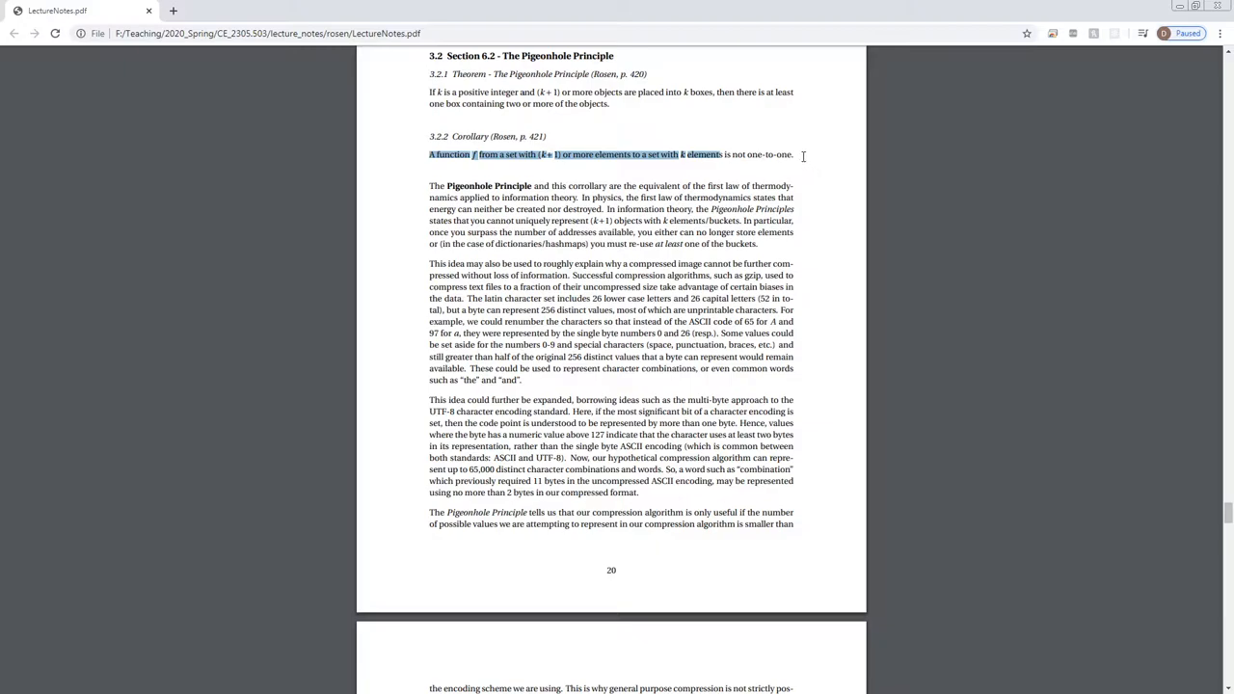
# Step: Clear the highlight on the Corollary sentence by clicking empty page area
pyautogui.click(798, 172)
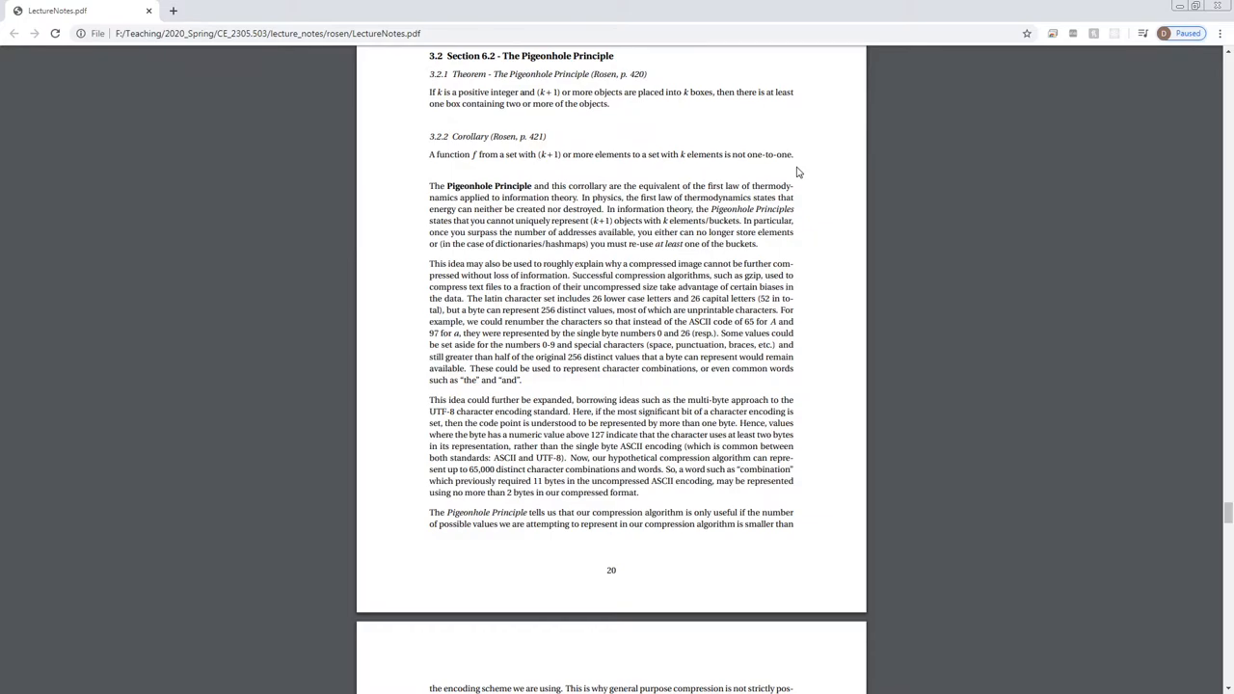
pyautogui.moveTo(902, 216)
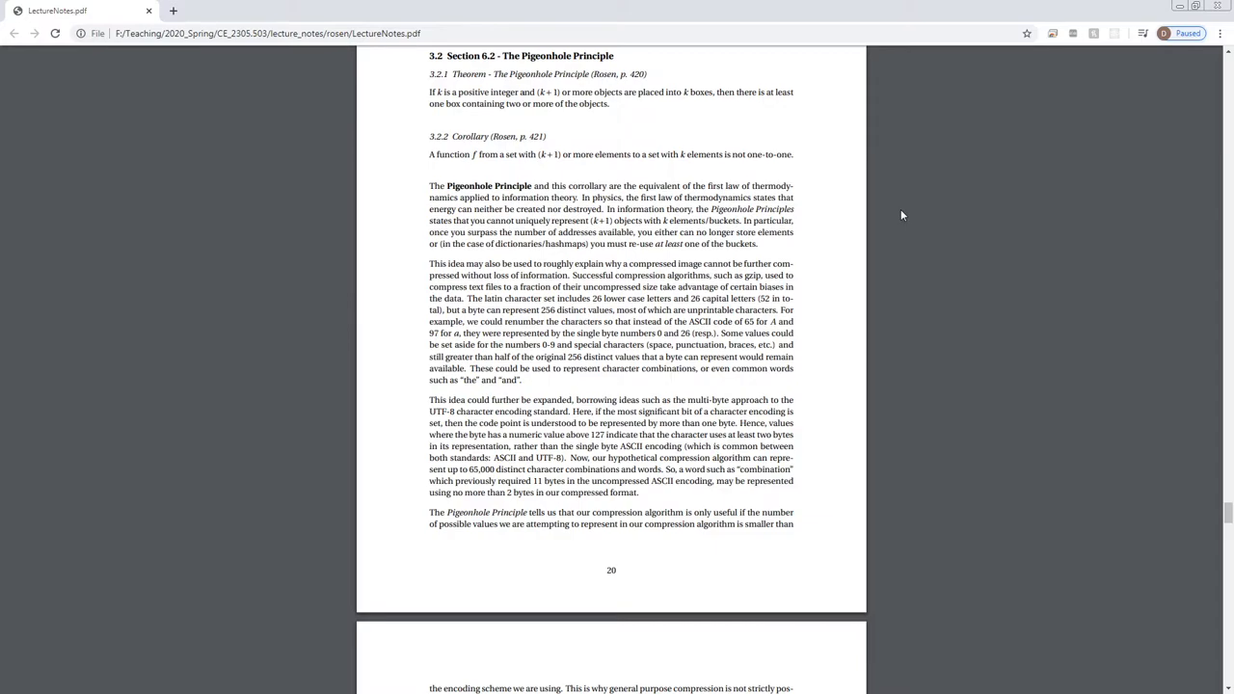
pyautogui.moveTo(999, 247)
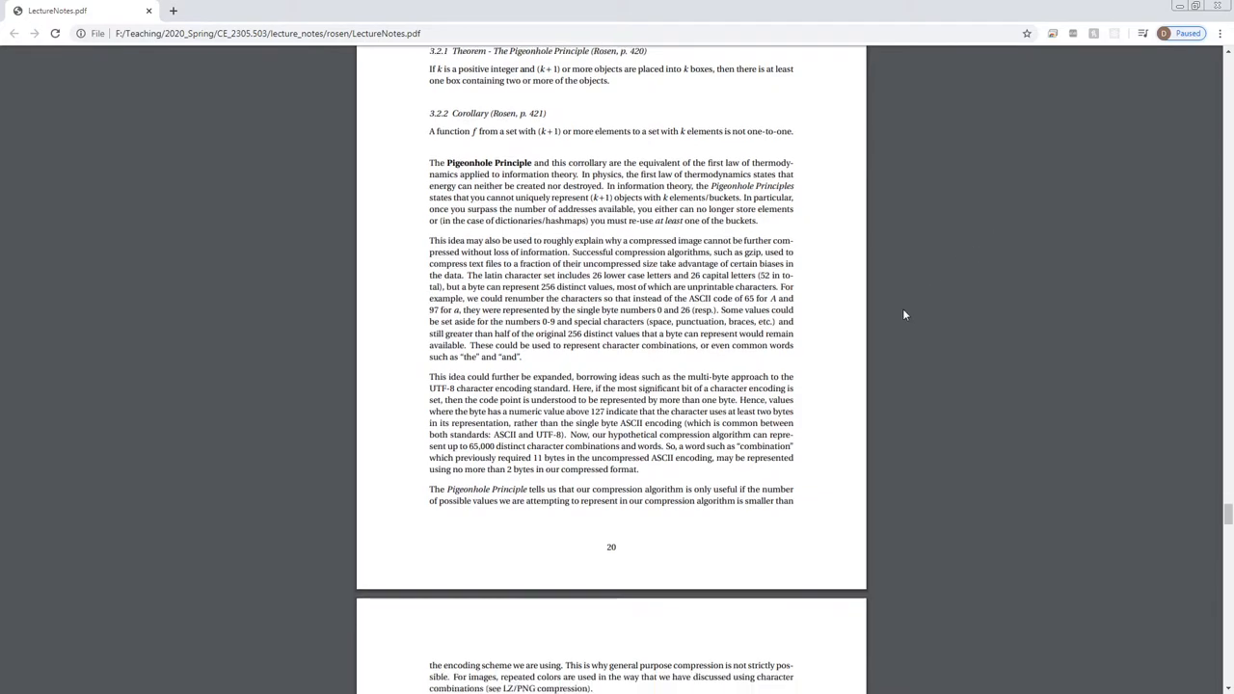
# Step: Scroll to Theorem 6.2.3 on the next page, then bring the Notepad notes over the PDF
pyautogui.scroll(-3)
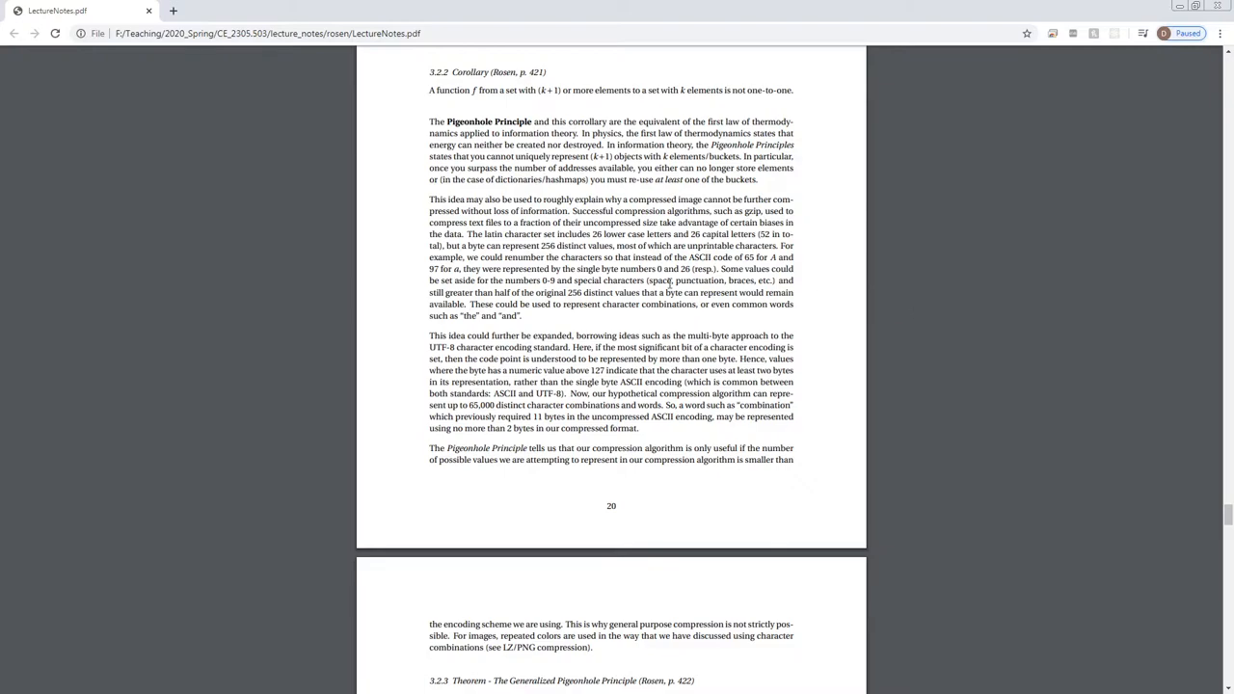
pyautogui.moveTo(808, 289)
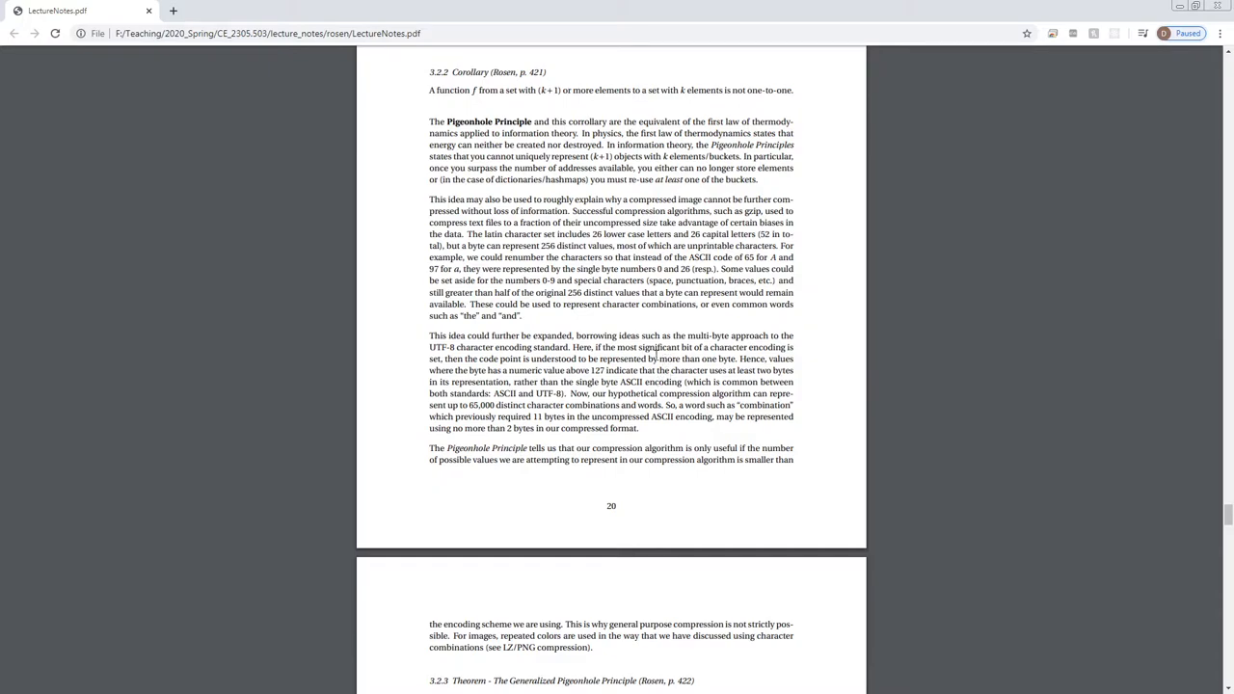
pyautogui.moveTo(596, 284)
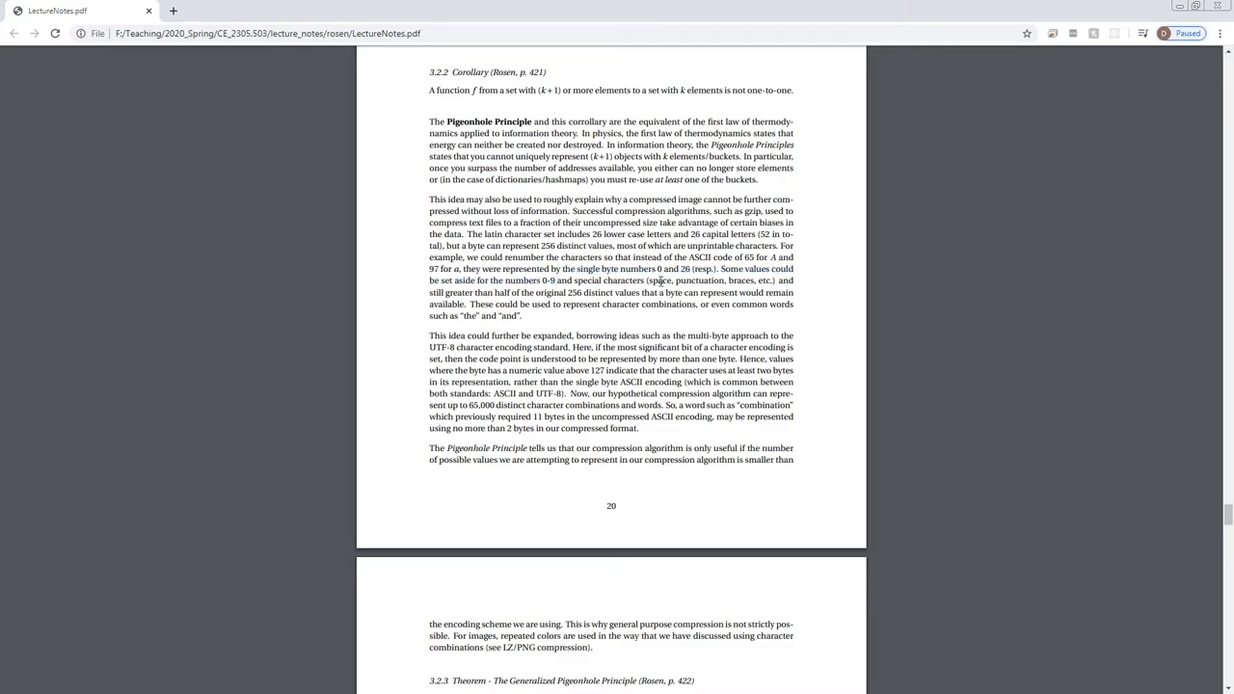
pyautogui.doubleClick(741, 281)
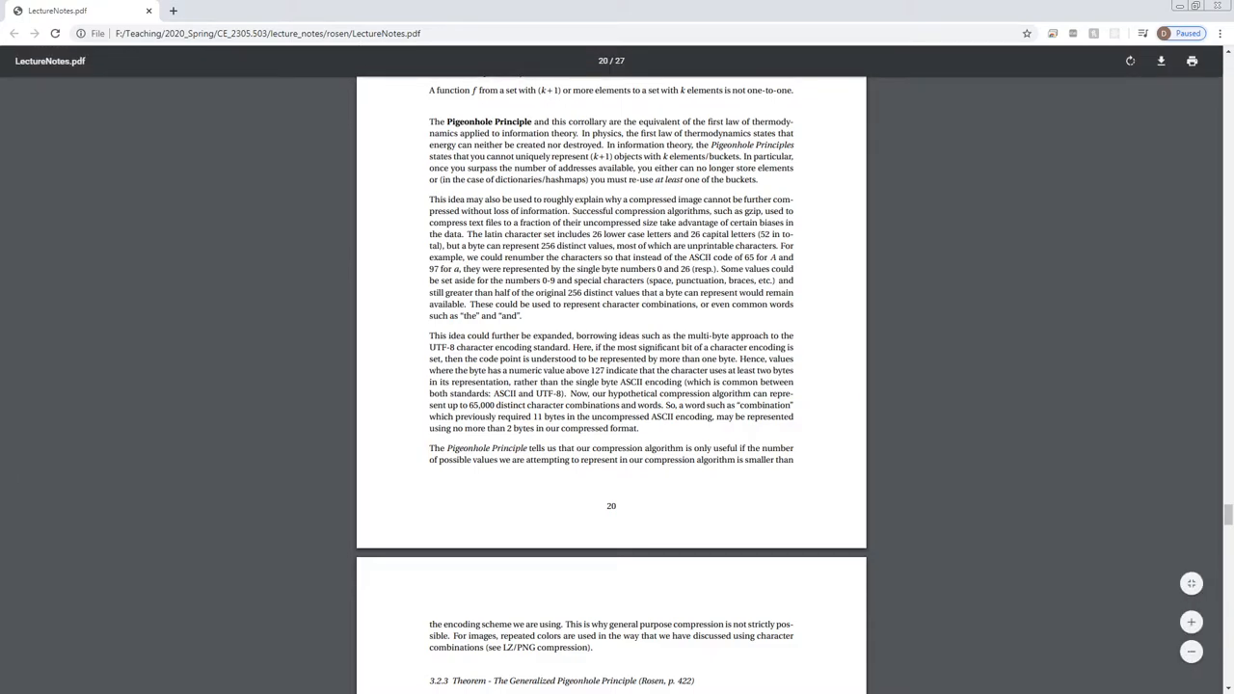
pyautogui.scroll(3)
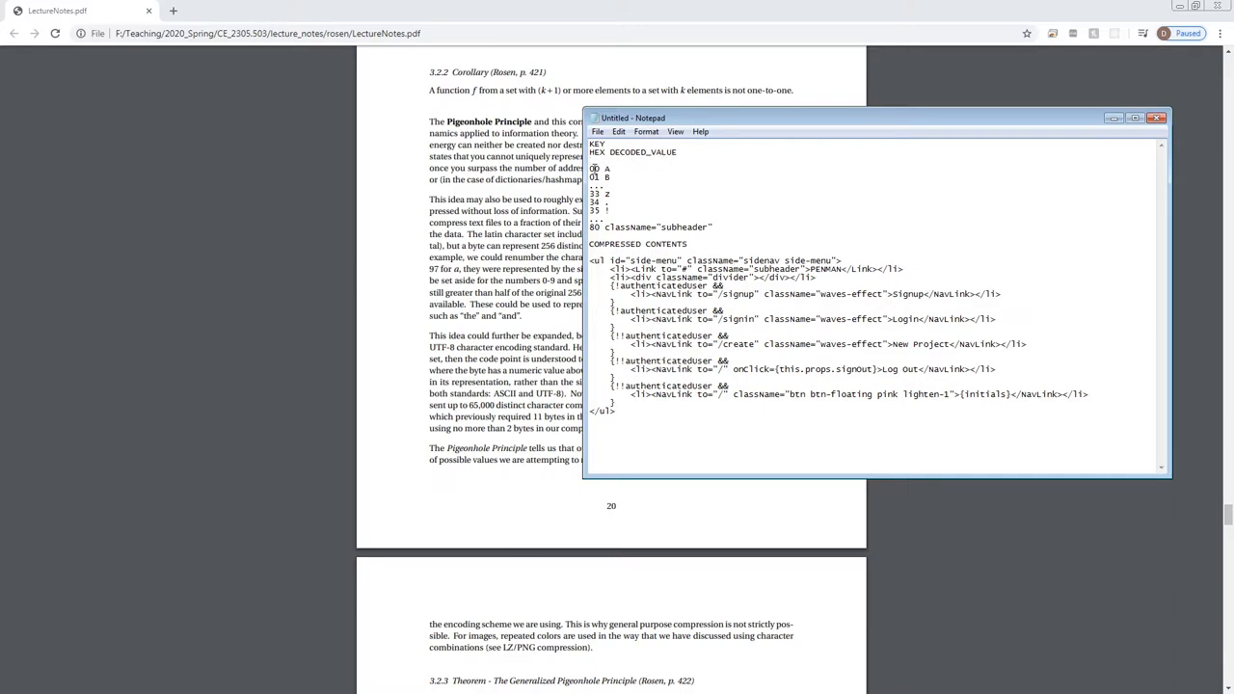
pyautogui.doubleClick(597, 170)
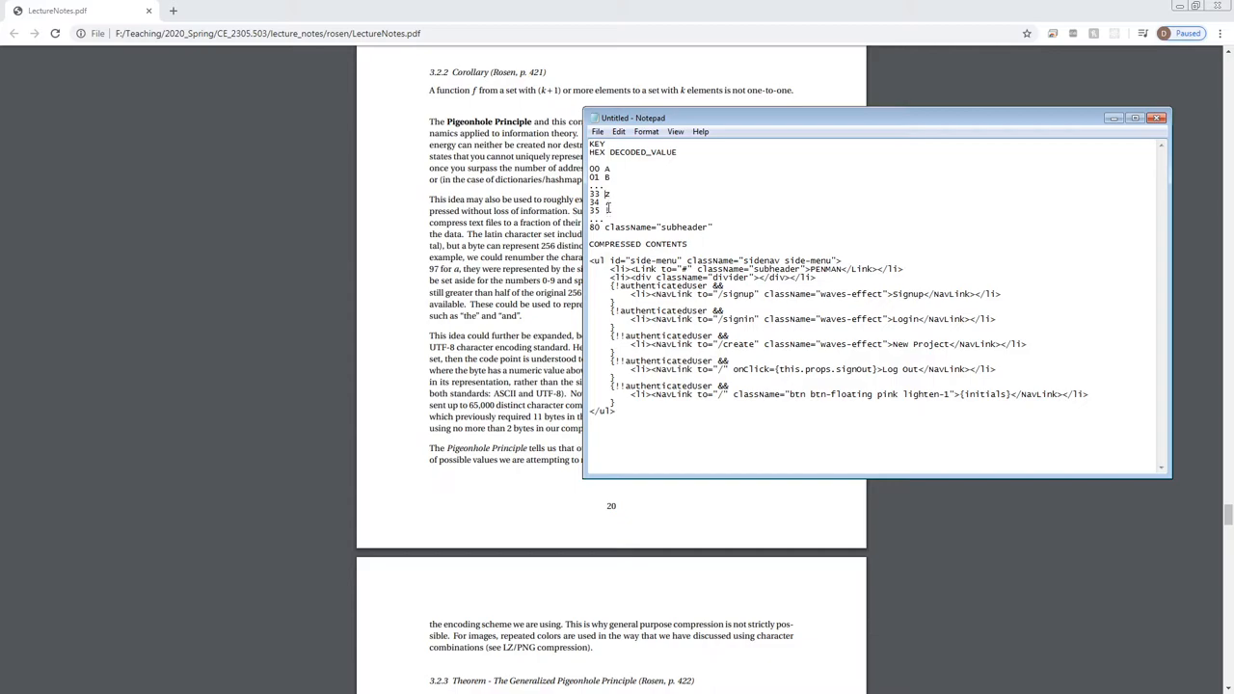
pyautogui.moveTo(710, 205)
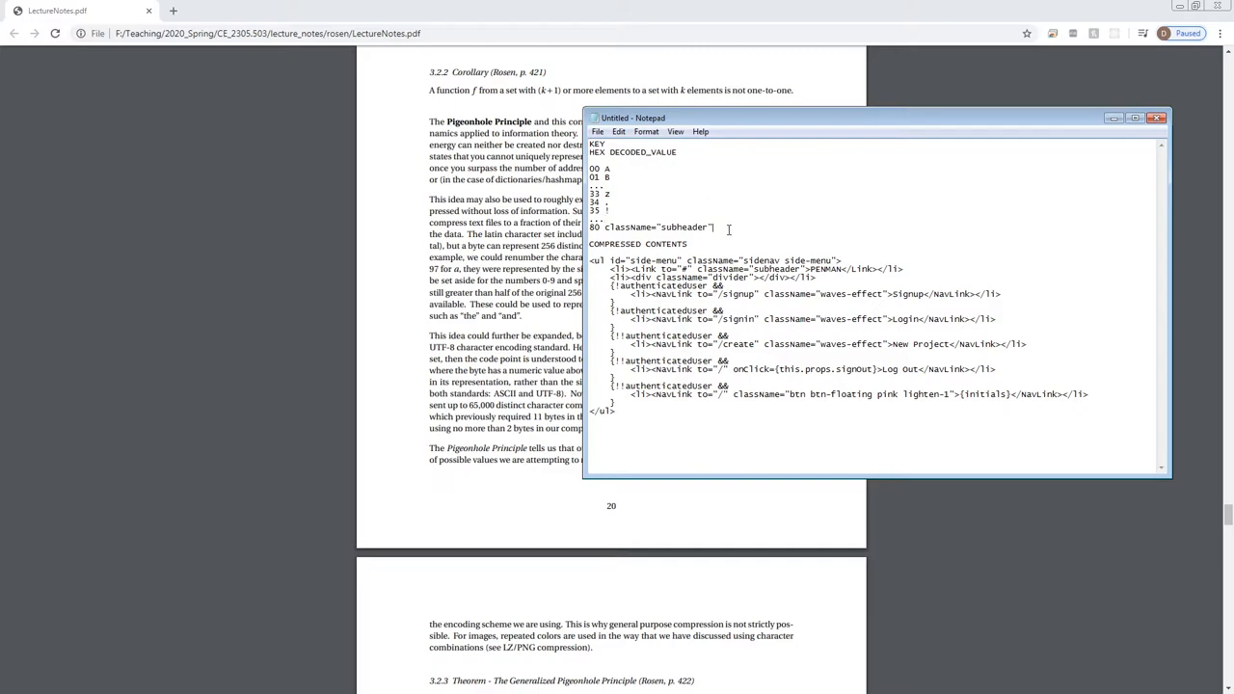
pyautogui.moveTo(737, 258)
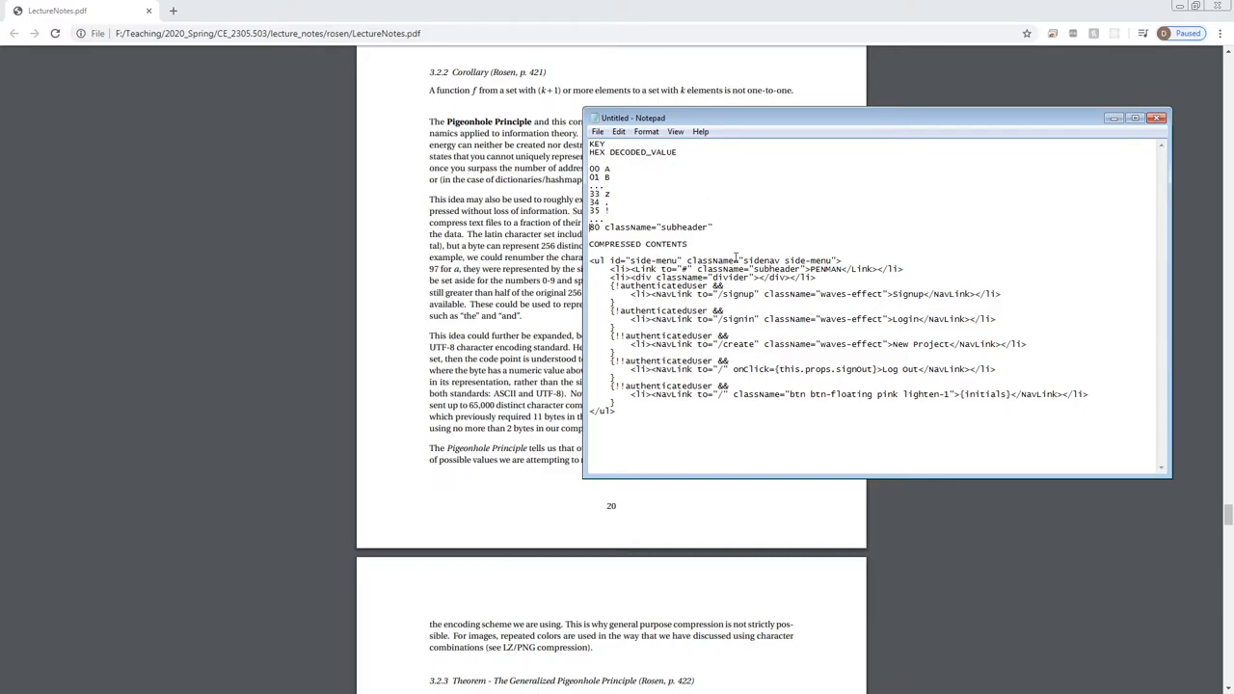
pyautogui.doubleClick(655, 228)
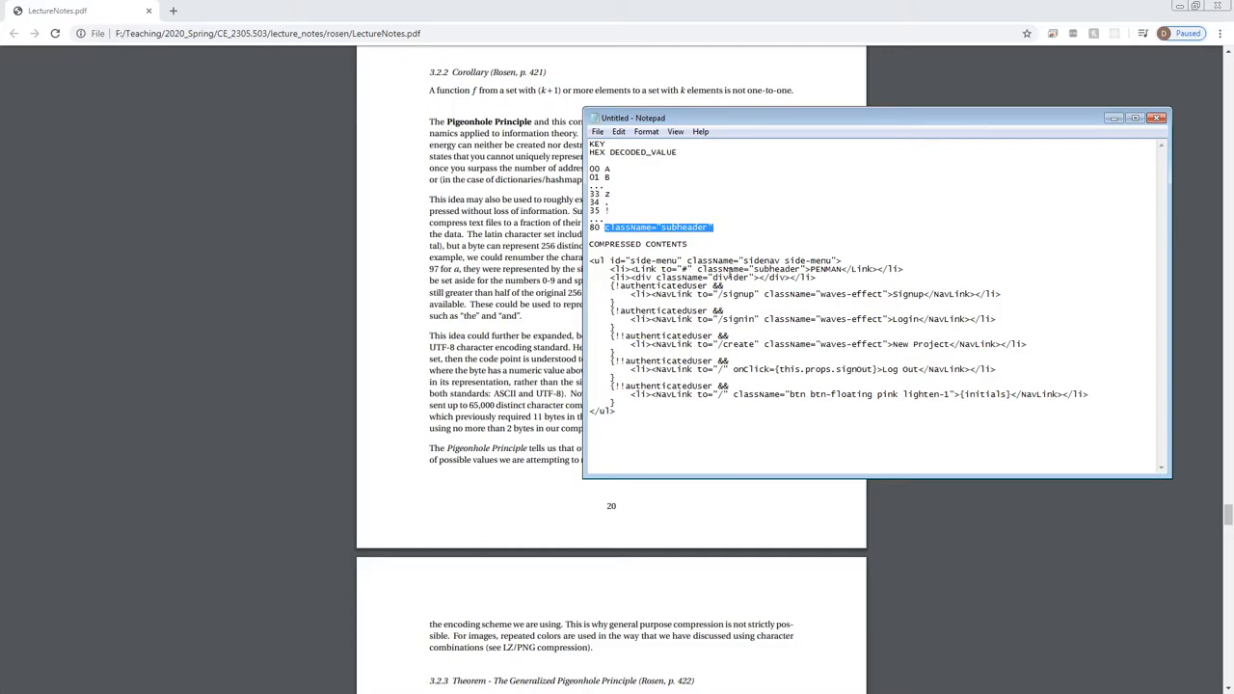
# Step: Clear the selection and place the cursor under the existing dictionary codes for code 80
pyautogui.click(812, 249)
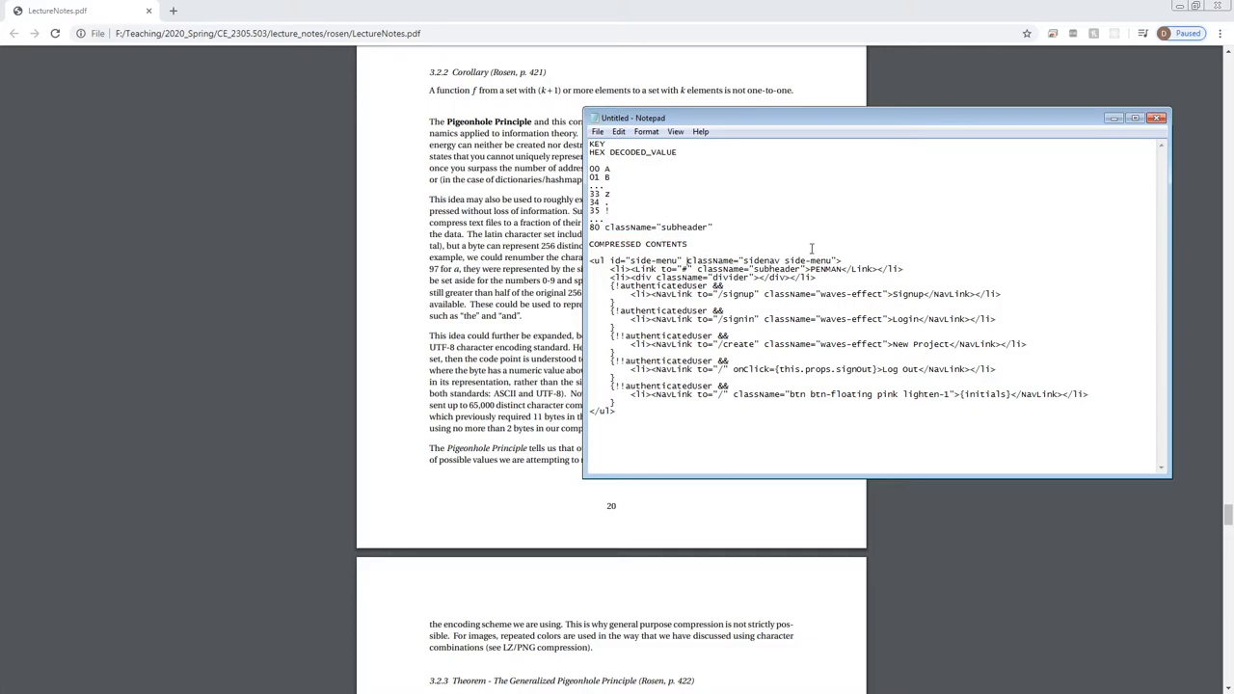
pyautogui.doubleClick(729, 270)
pyautogui.write('80')
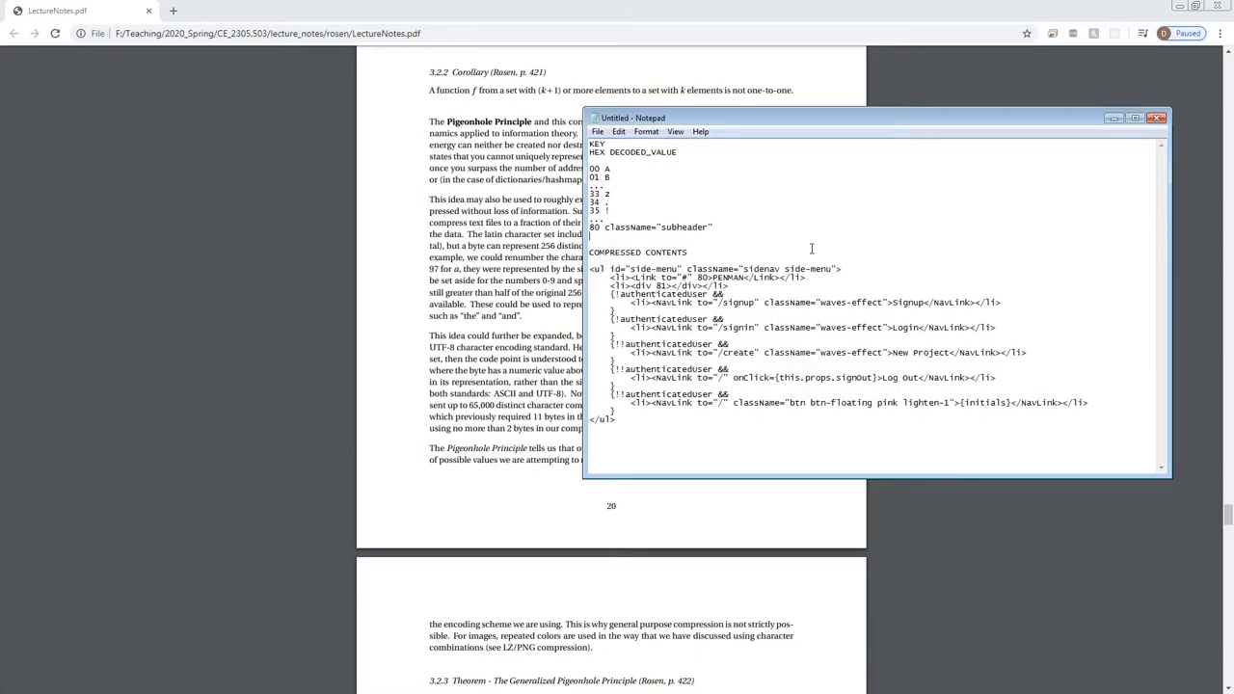
# Step: Add codes 81 className="divider" and 82 className="waves-effect", substituting 82 into the Signup link
pyautogui.write('81 className="divider"')
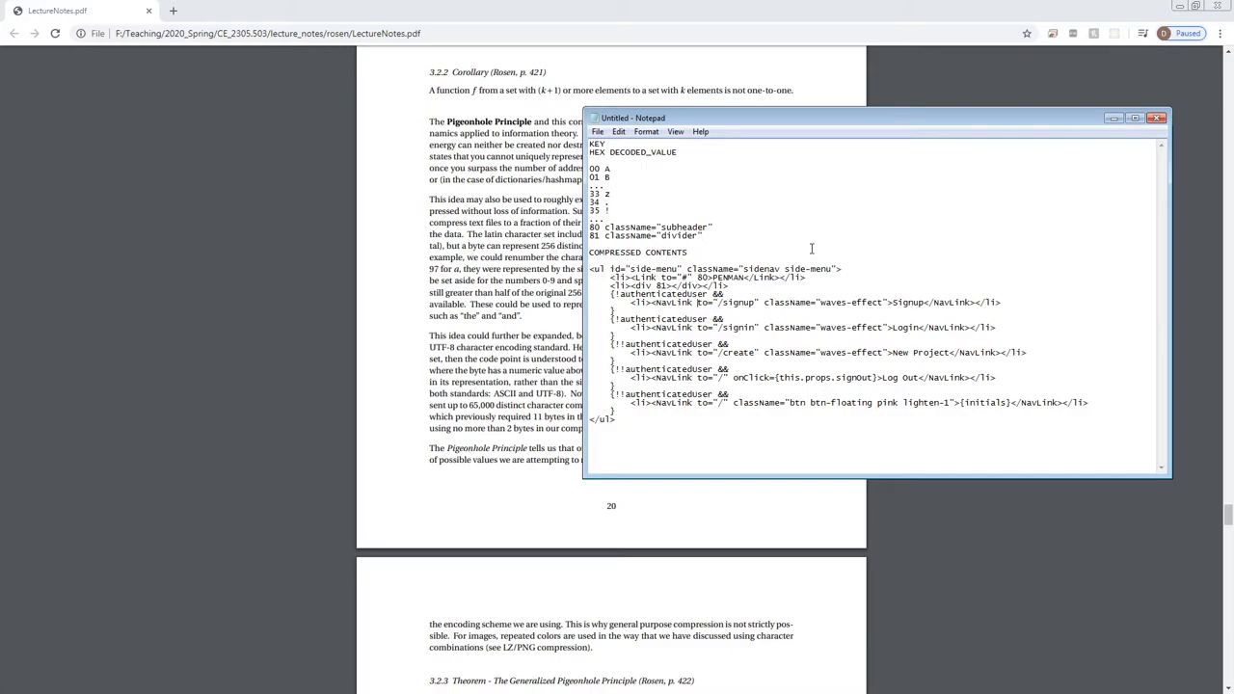
pyautogui.moveTo(764, 301); pyautogui.dragTo(1001, 301)
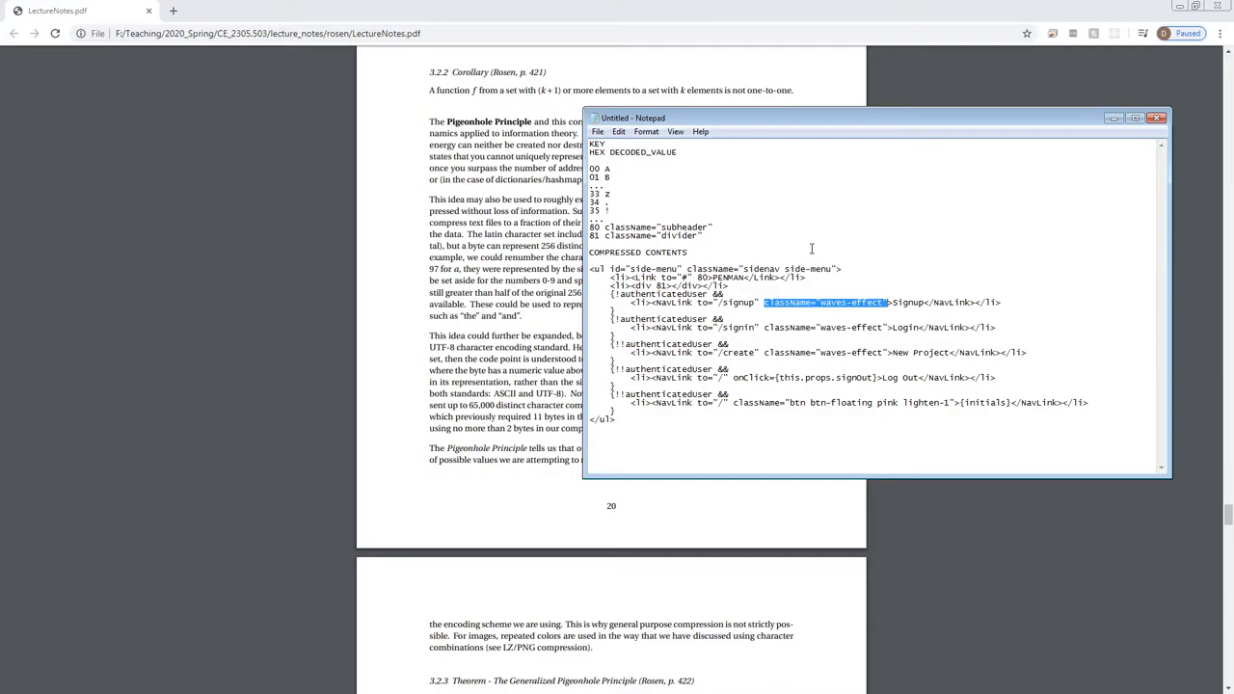
pyautogui.write('82')
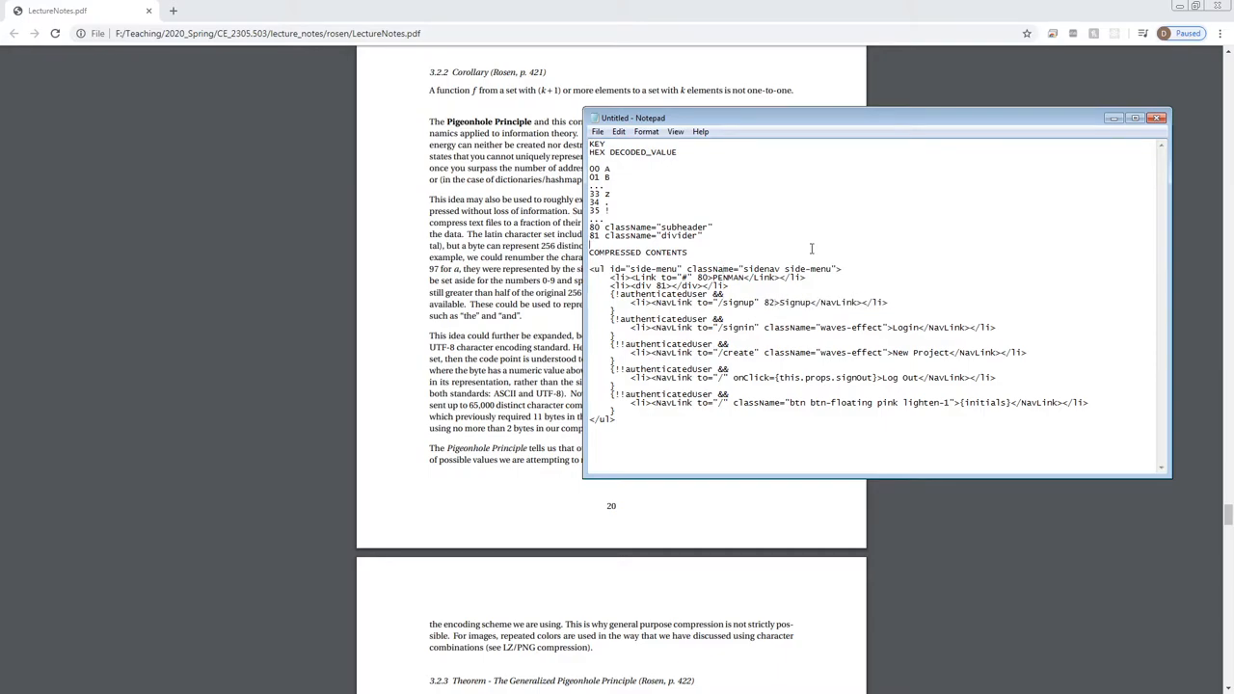
pyautogui.write('821 className="waves-effect"')
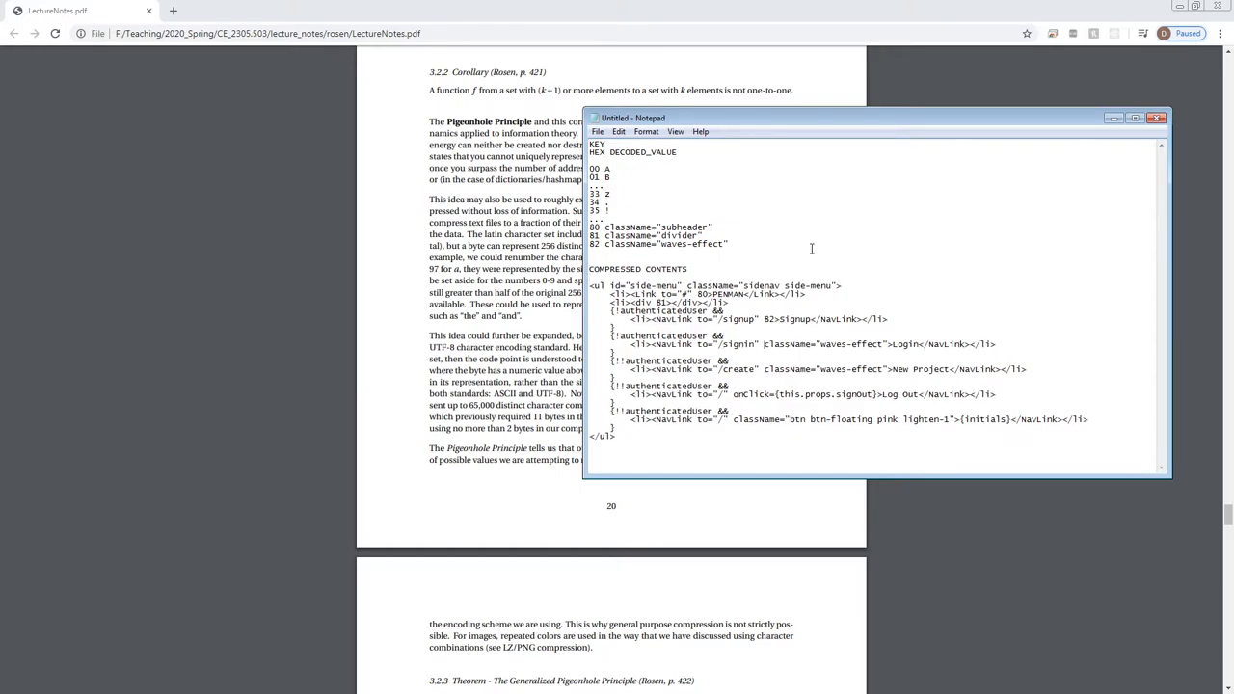
# Step: Select className="waves-effect" in the Login and New Project links to replace with code 82
pyautogui.doubleClick(817, 343)
pyautogui.write('82')
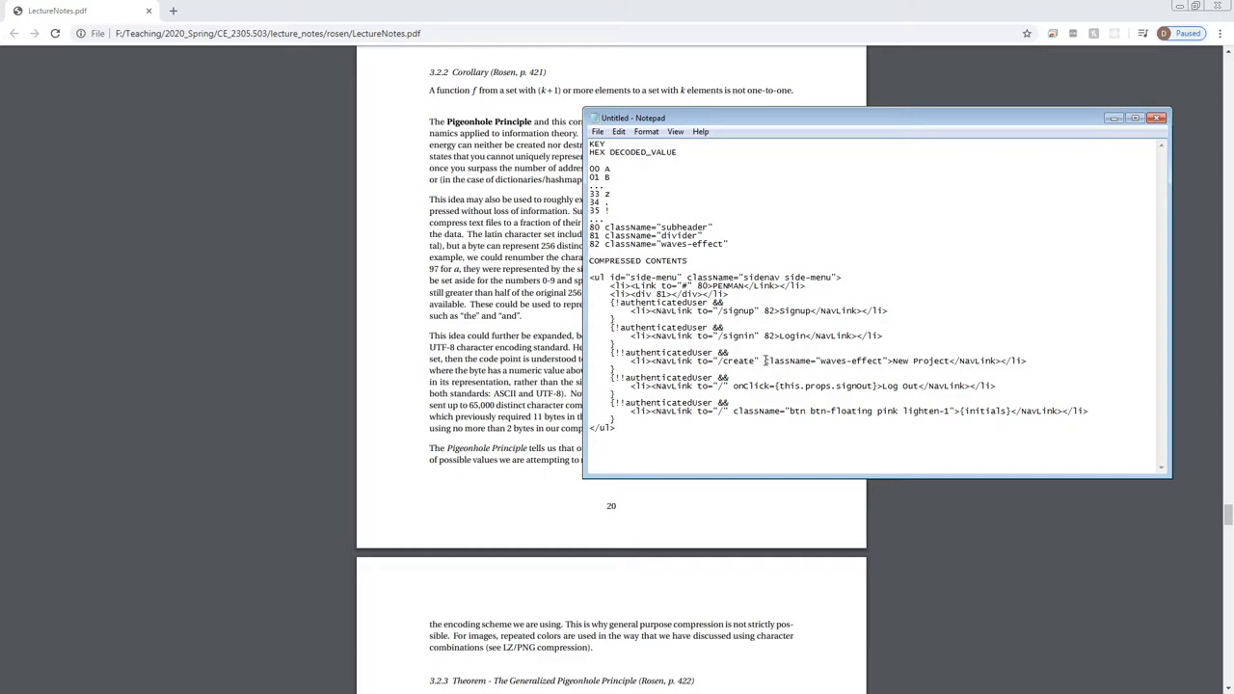
pyautogui.doubleClick(791, 361)
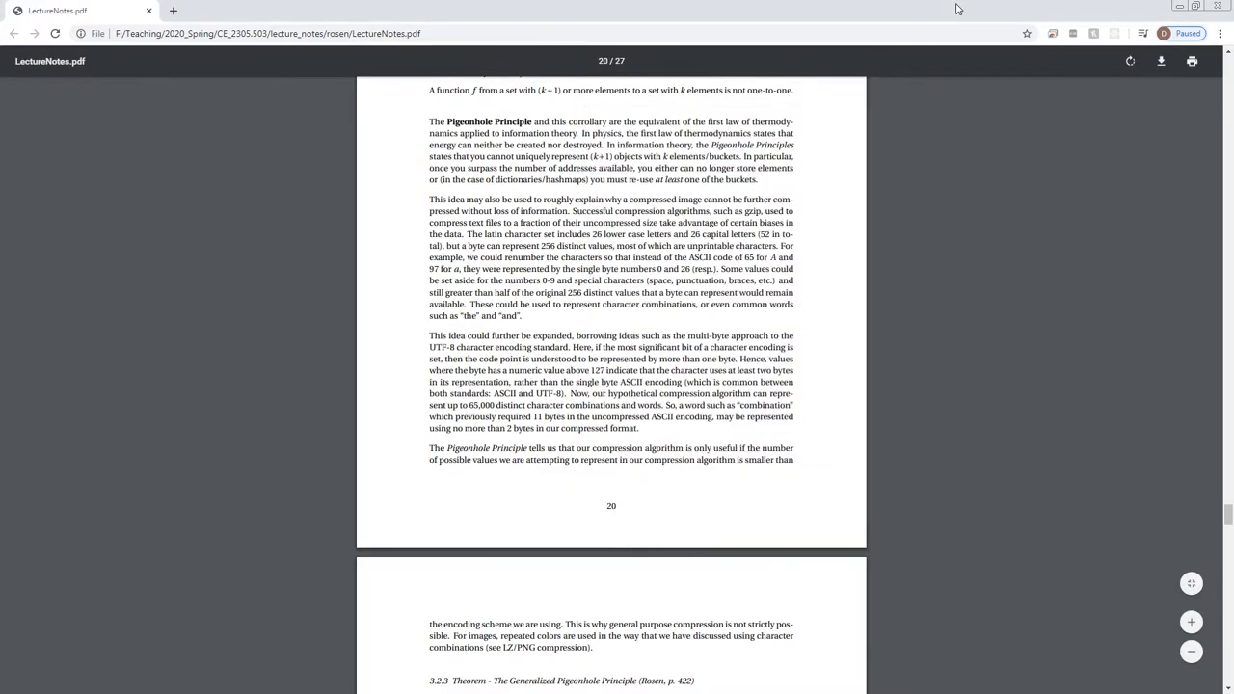
pyautogui.moveTo(989, 291)
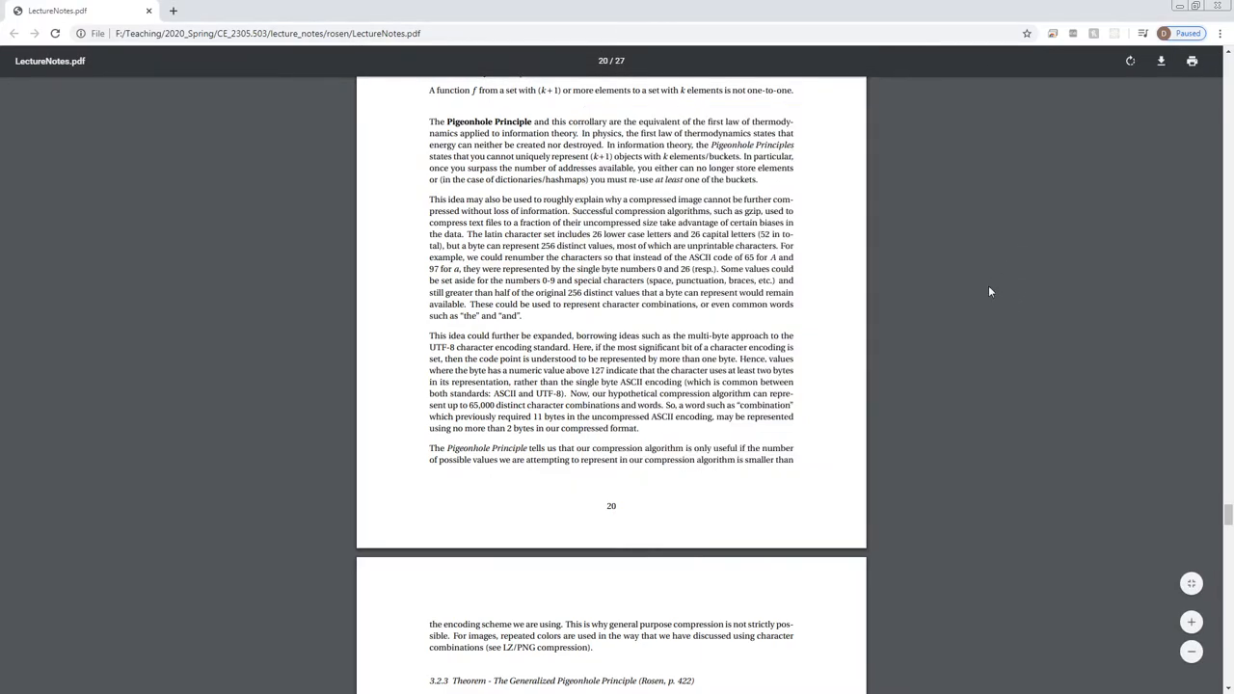
# Step: Scroll up so page 20's Pigeonhole Principle text is readable in the PDF viewer
pyautogui.scroll(3)
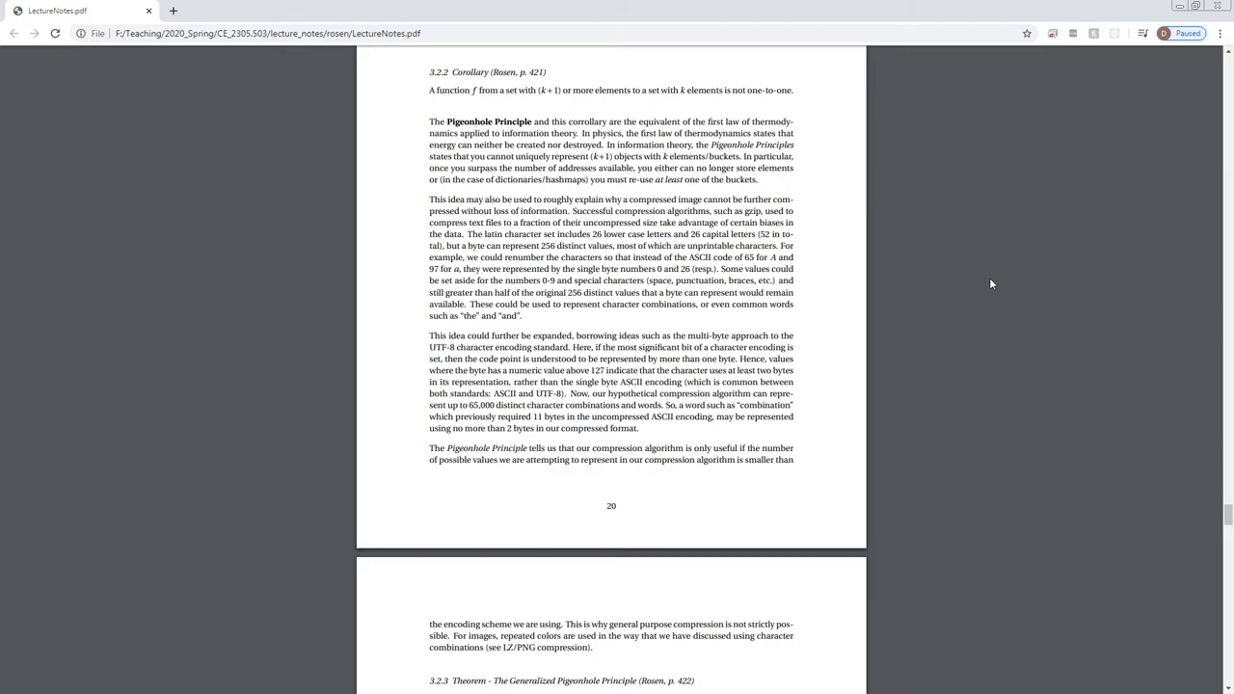
# Step: Scroll down to page 21 showing the Generalized Pigeonhole theorem and Section 6.3 heading
pyautogui.scroll(-3)
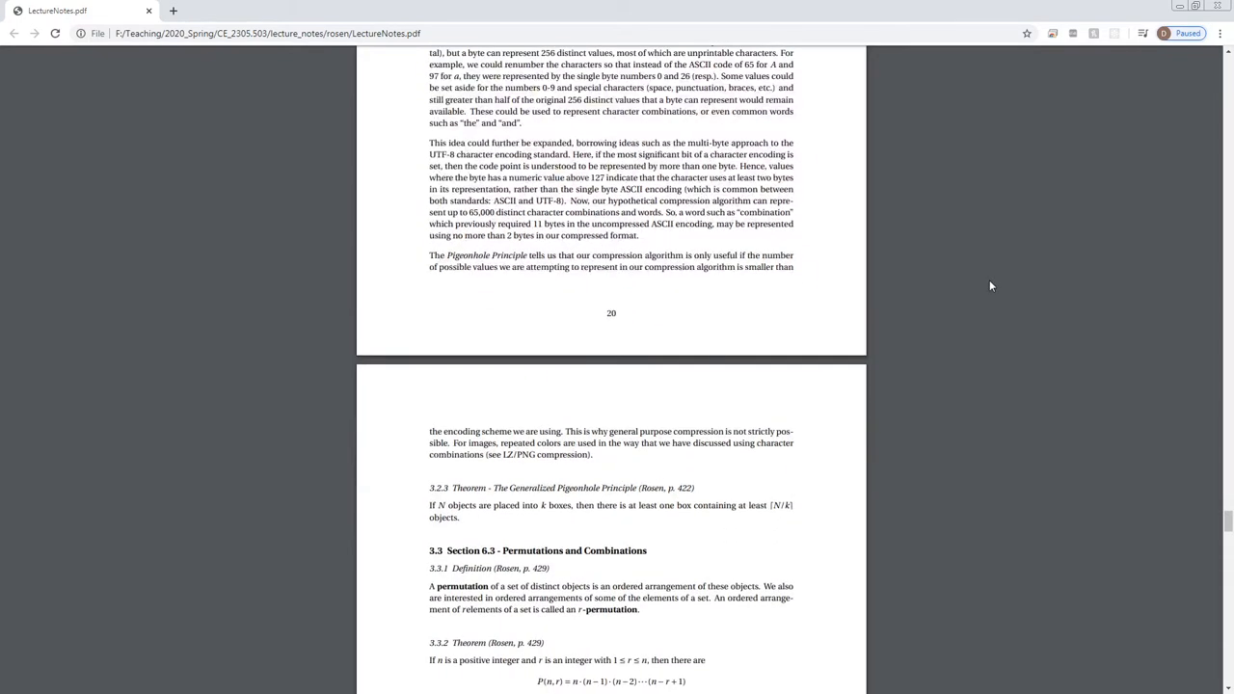
pyautogui.scroll(-3)
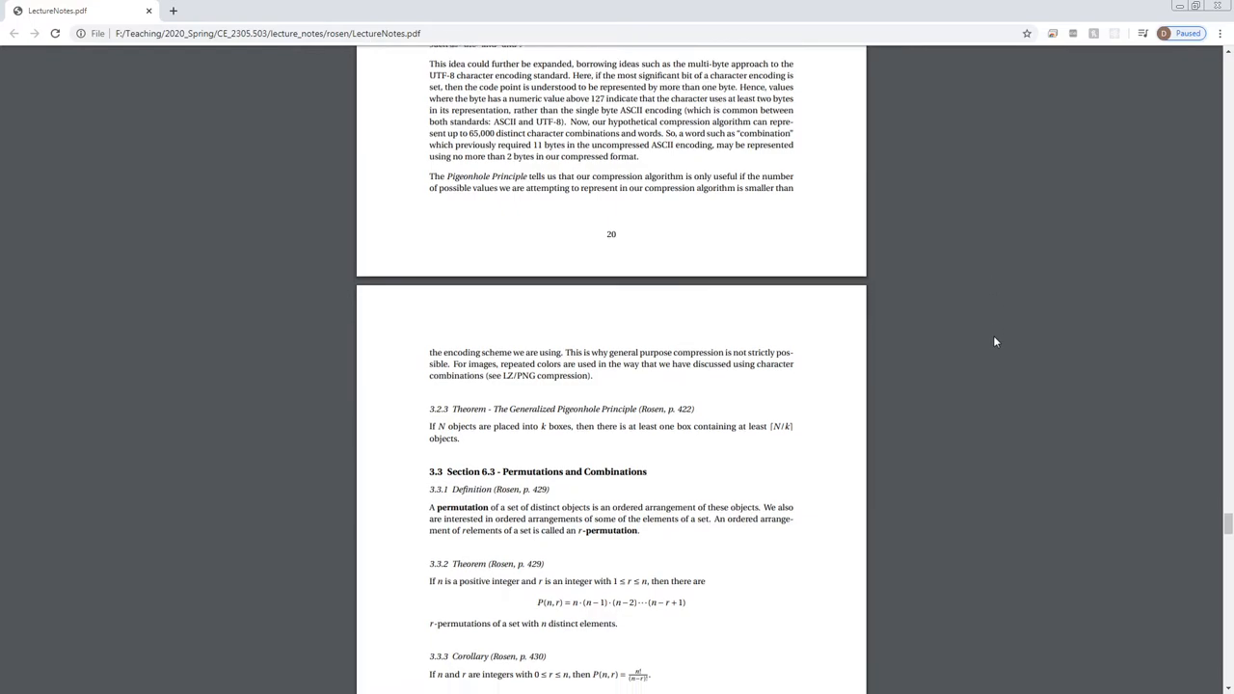
# Step: Scroll toward the combinations theorem, then back up to the compression paragraph above Theorem 6.2.3
pyautogui.scroll(-3)
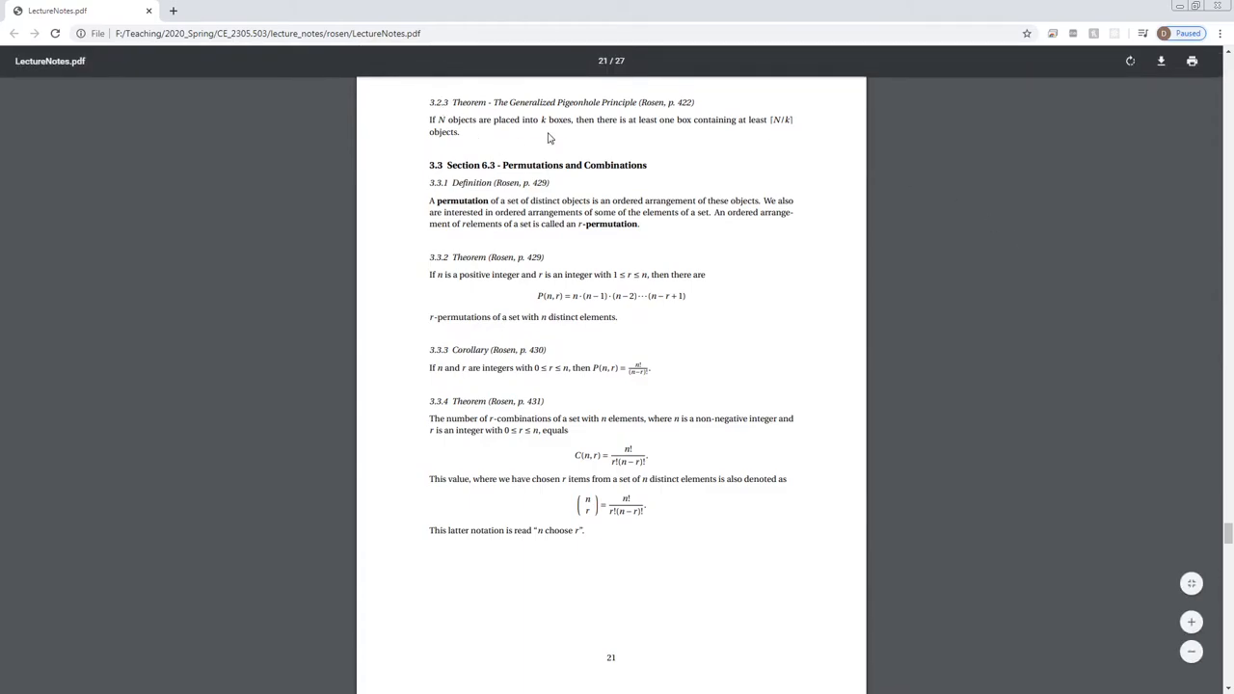
pyautogui.moveTo(655, 142)
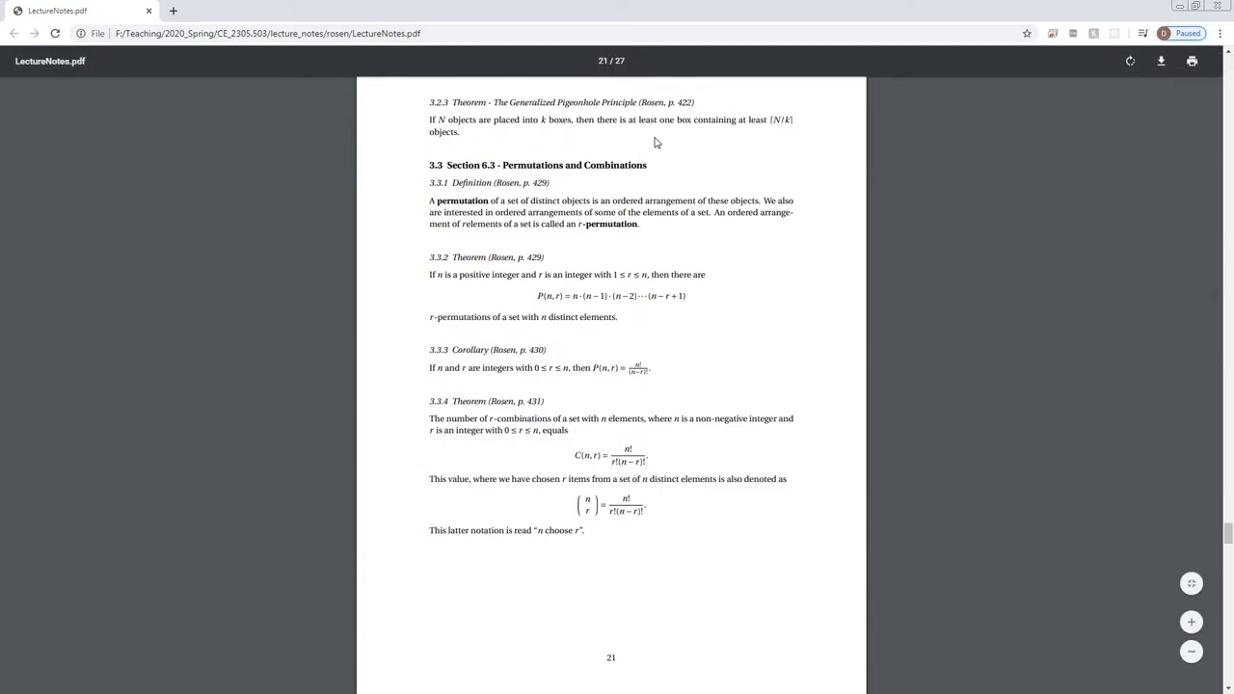
pyautogui.moveTo(748, 127)
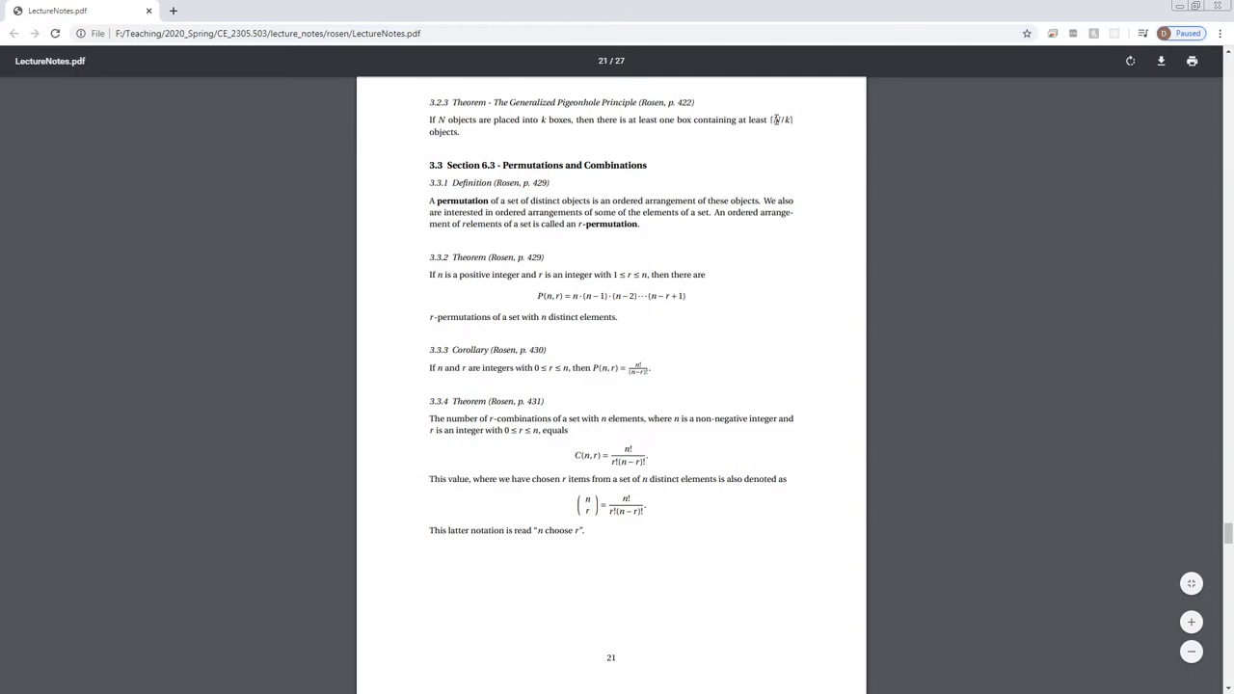
pyautogui.moveTo(934, 177)
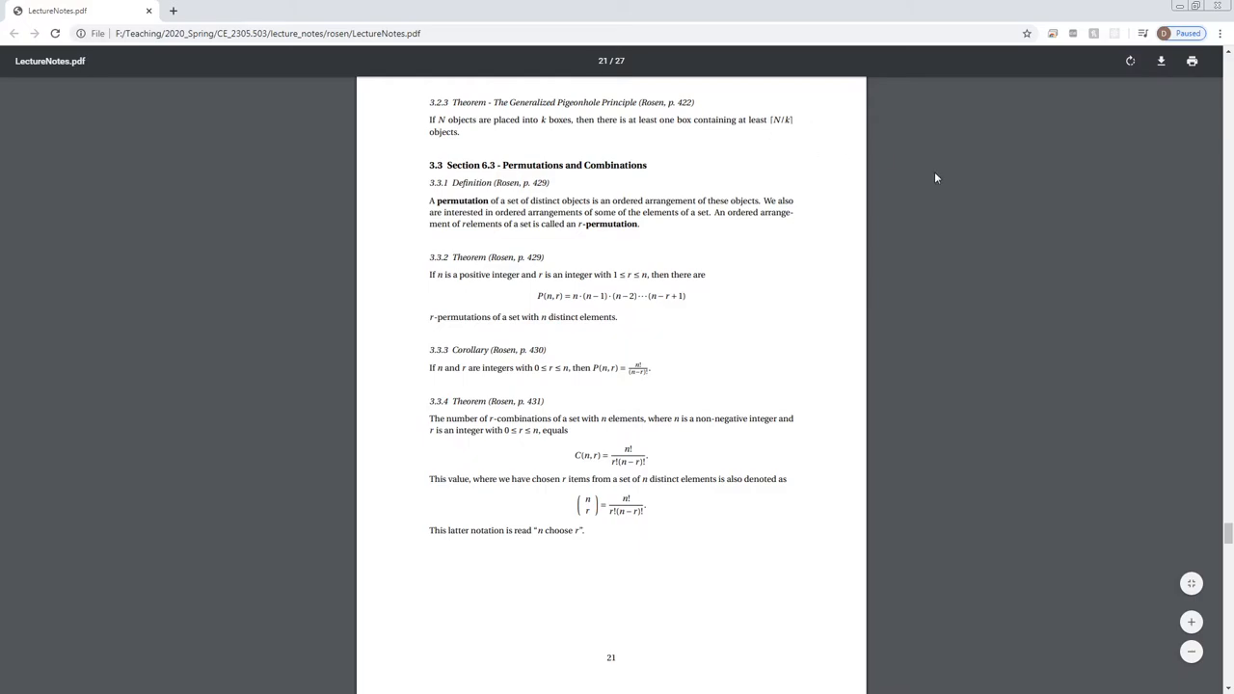
pyautogui.moveTo(916, 189)
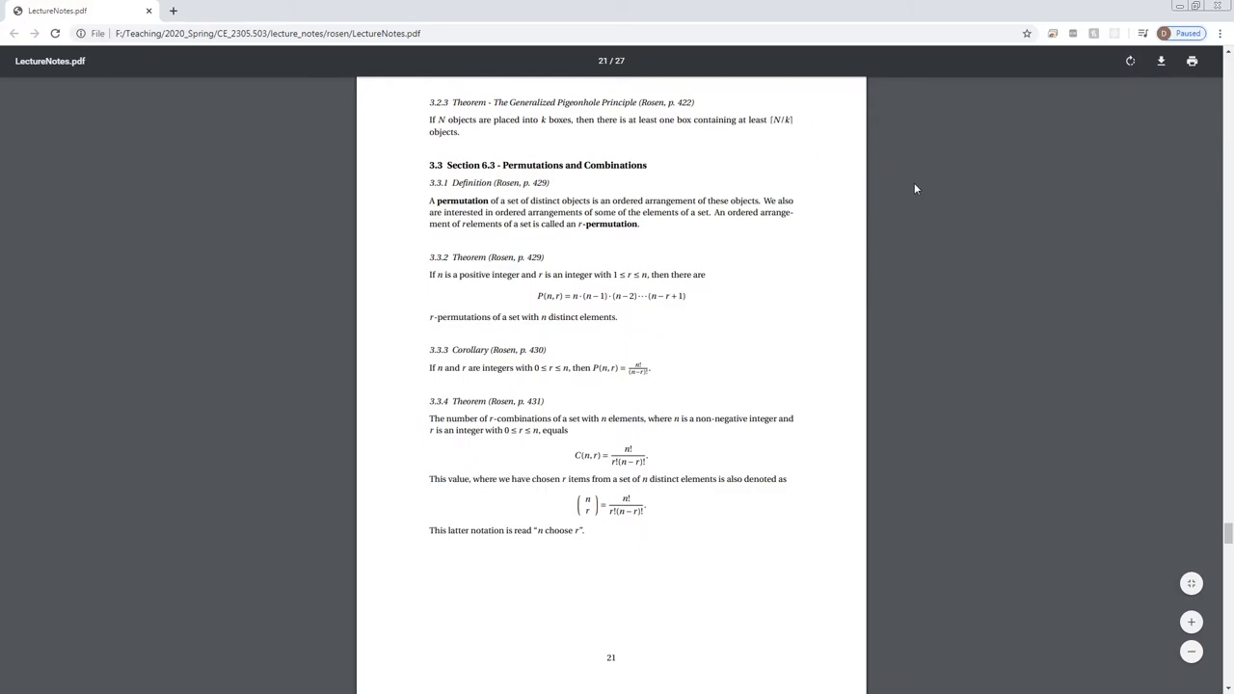
pyautogui.scroll(3)
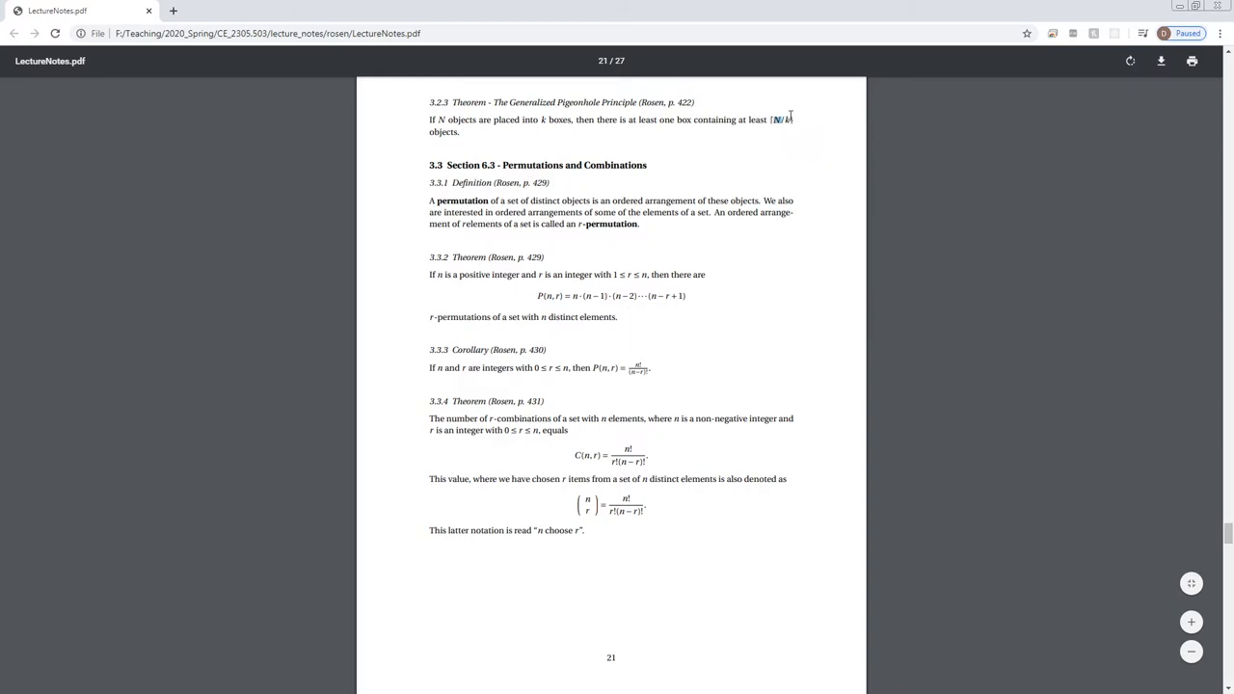
pyautogui.moveTo(781, 119)
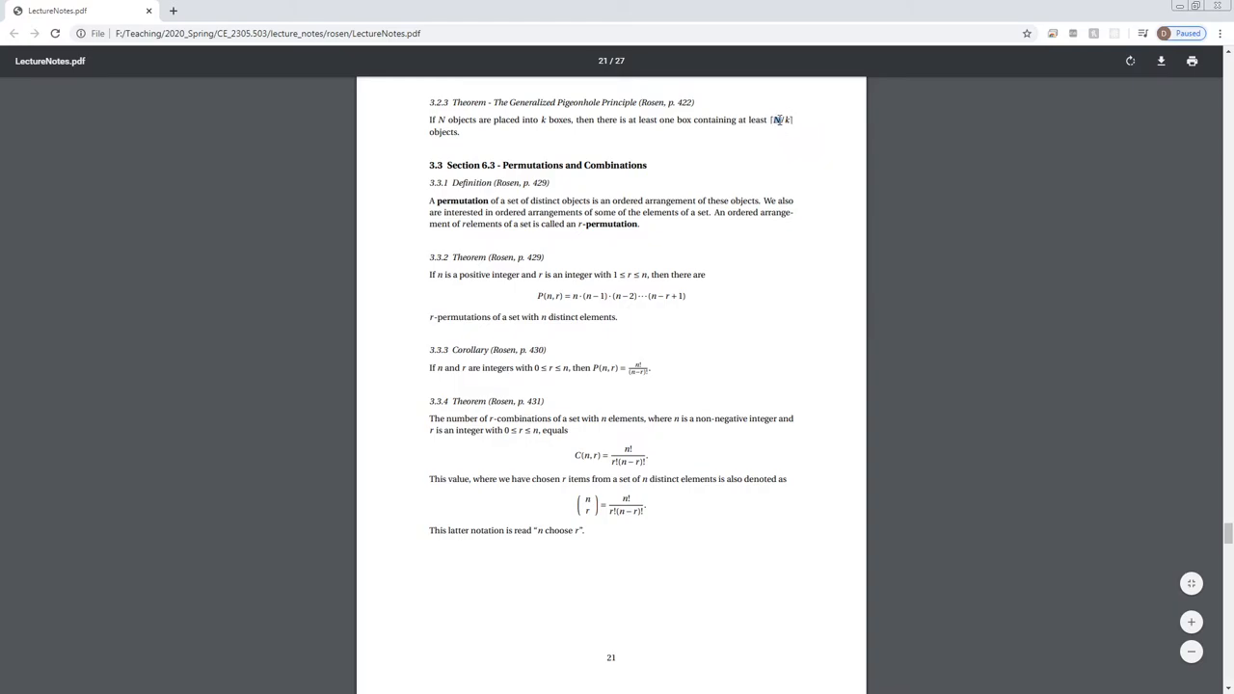
pyautogui.scroll(3)
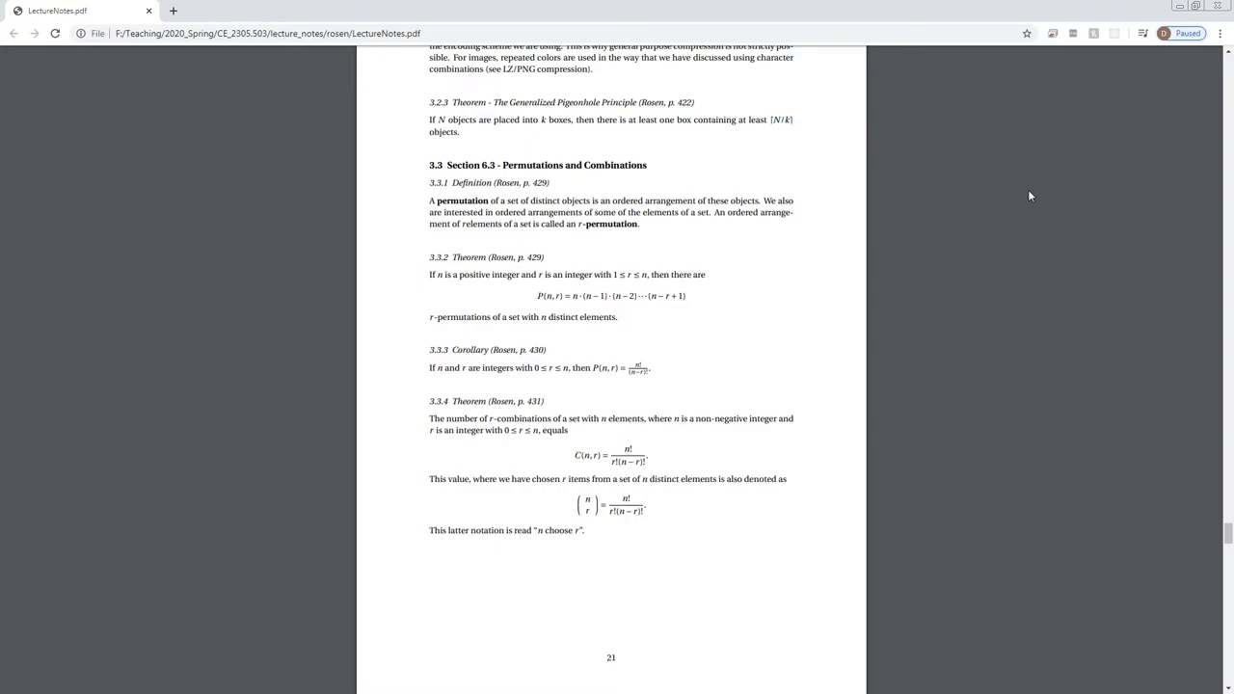
pyautogui.scroll(-3)
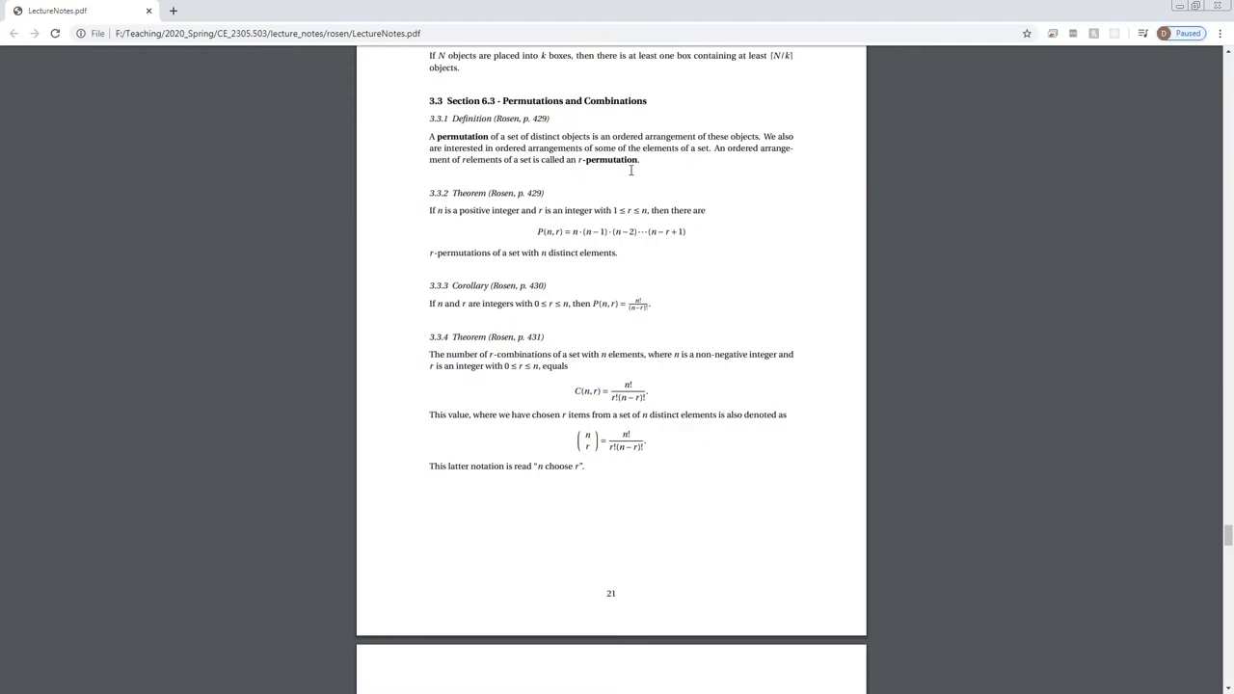
pyautogui.moveTo(644, 127)
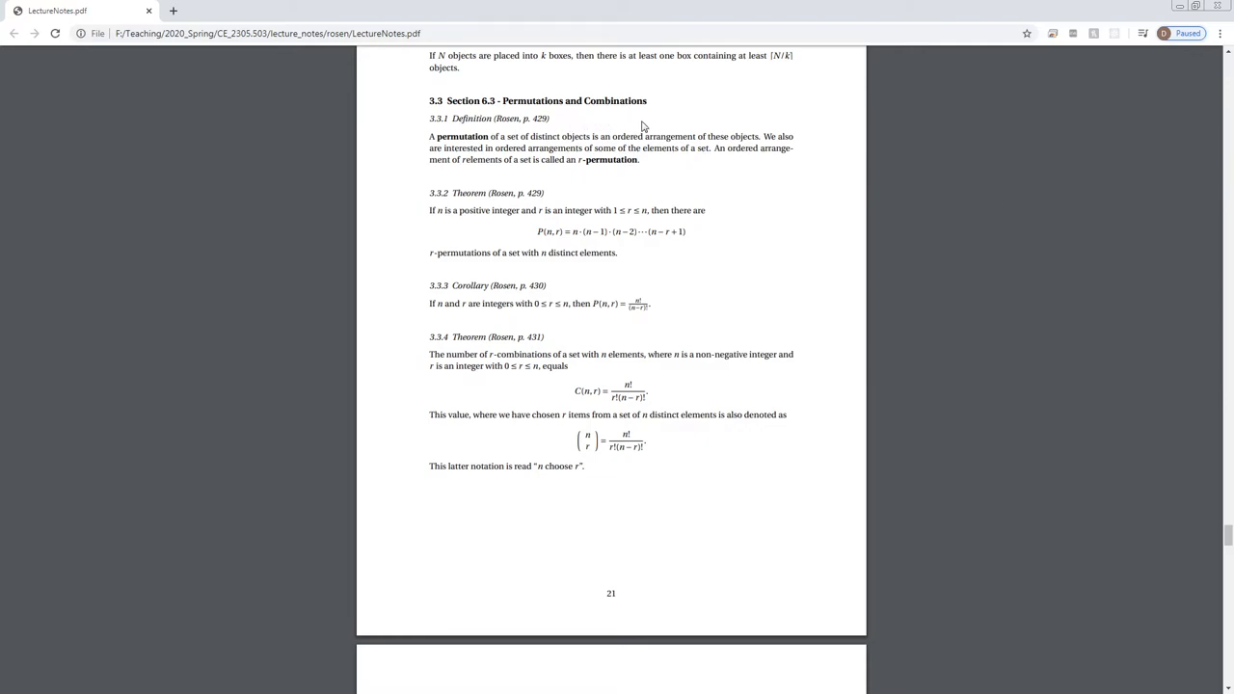
pyautogui.moveTo(517, 156)
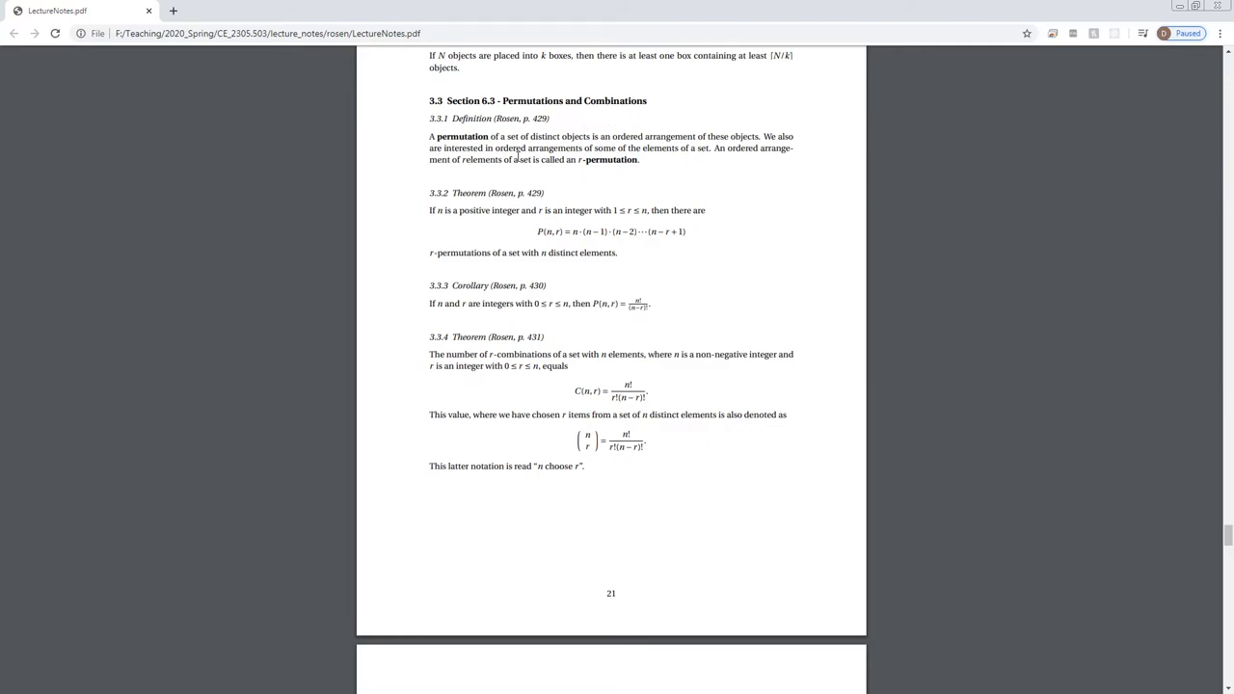
pyautogui.moveTo(704, 197)
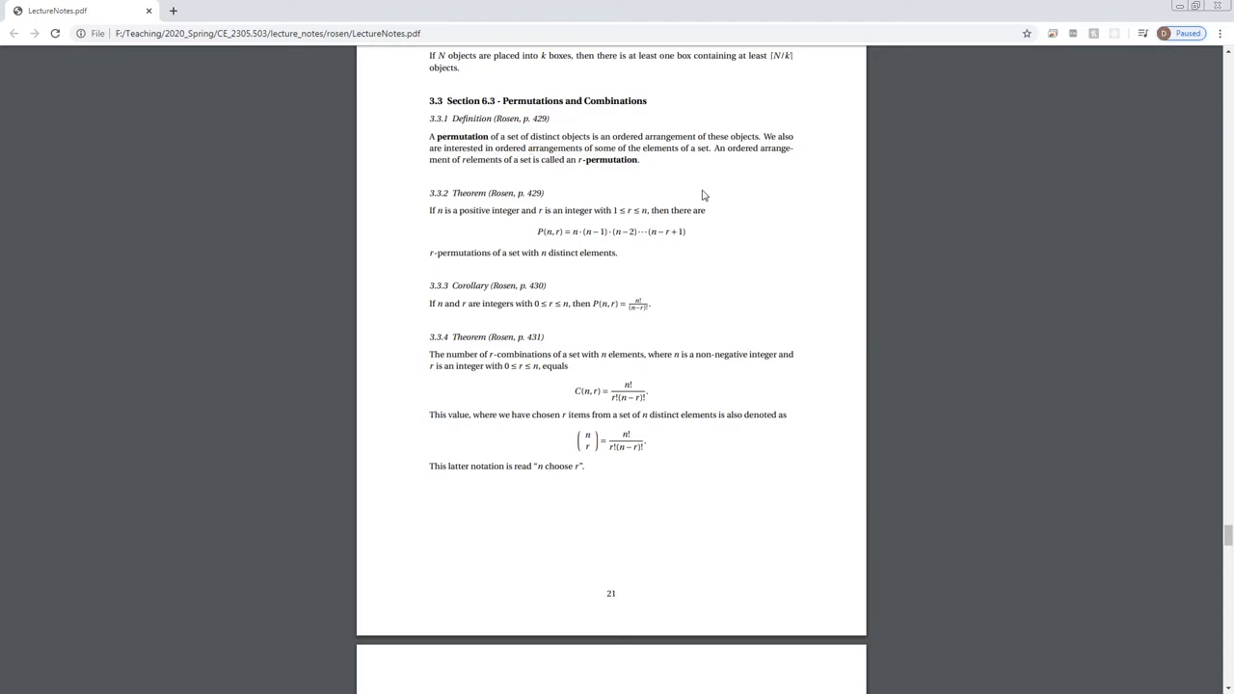
pyautogui.moveTo(698, 164)
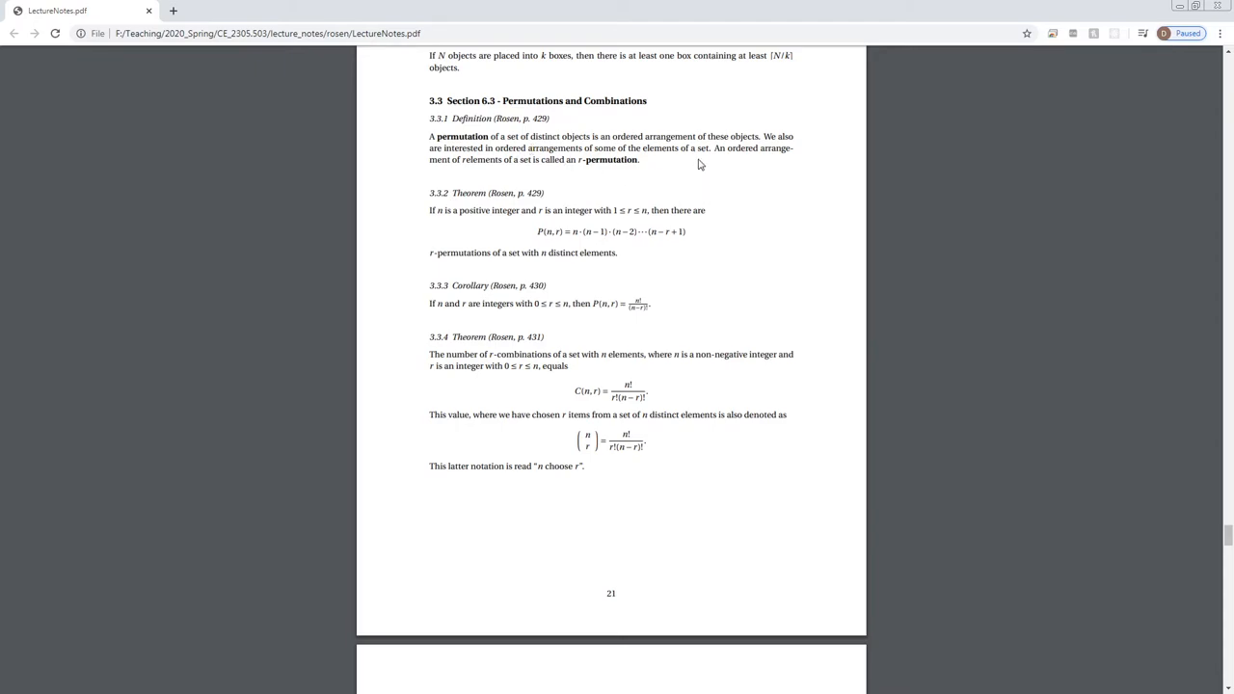
pyautogui.moveTo(775, 146)
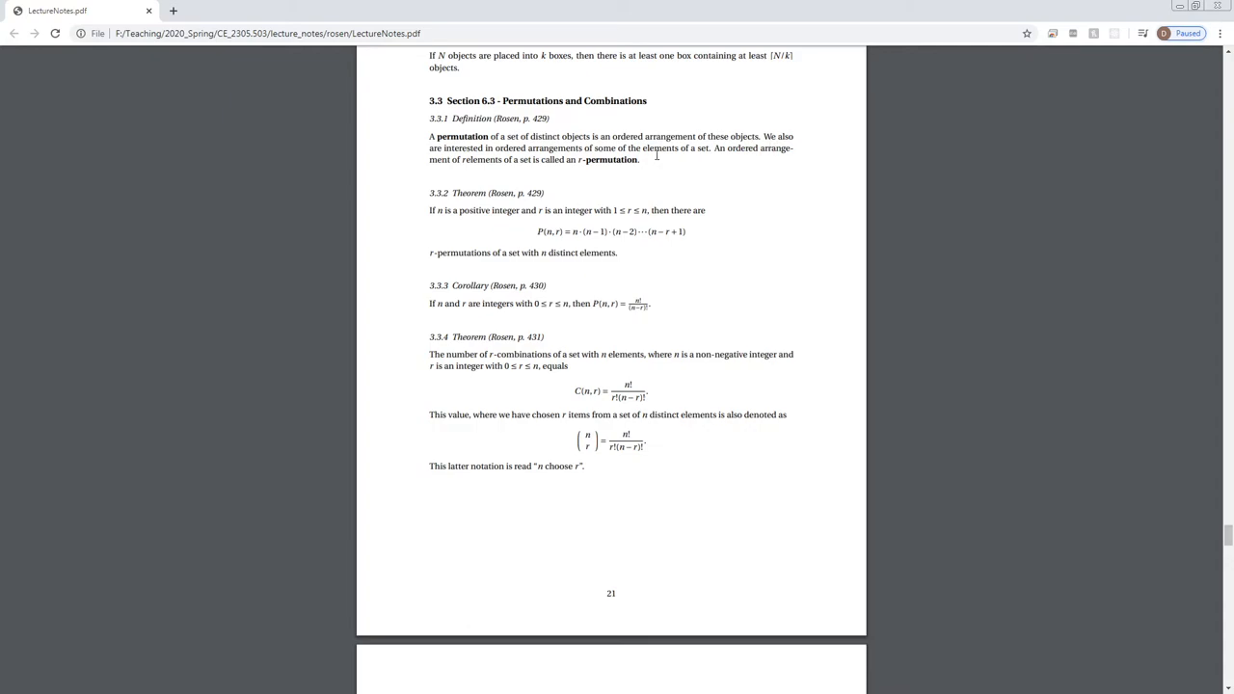
pyautogui.moveTo(716, 186)
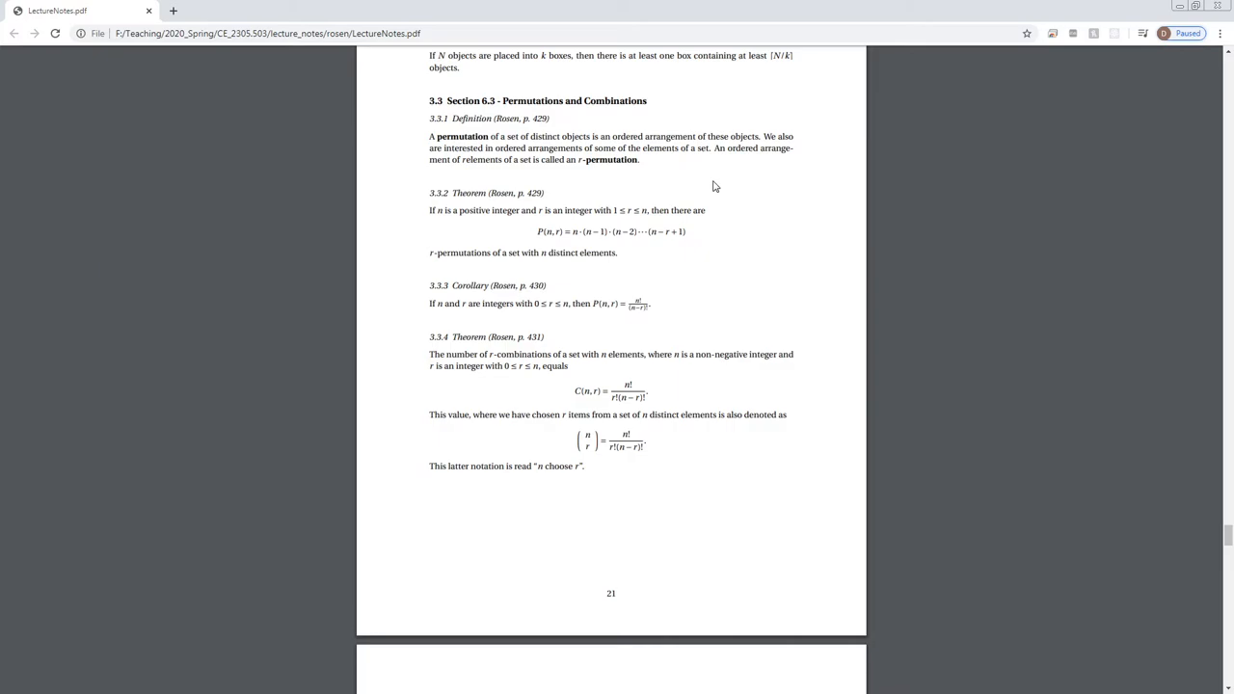
pyautogui.moveTo(787, 199)
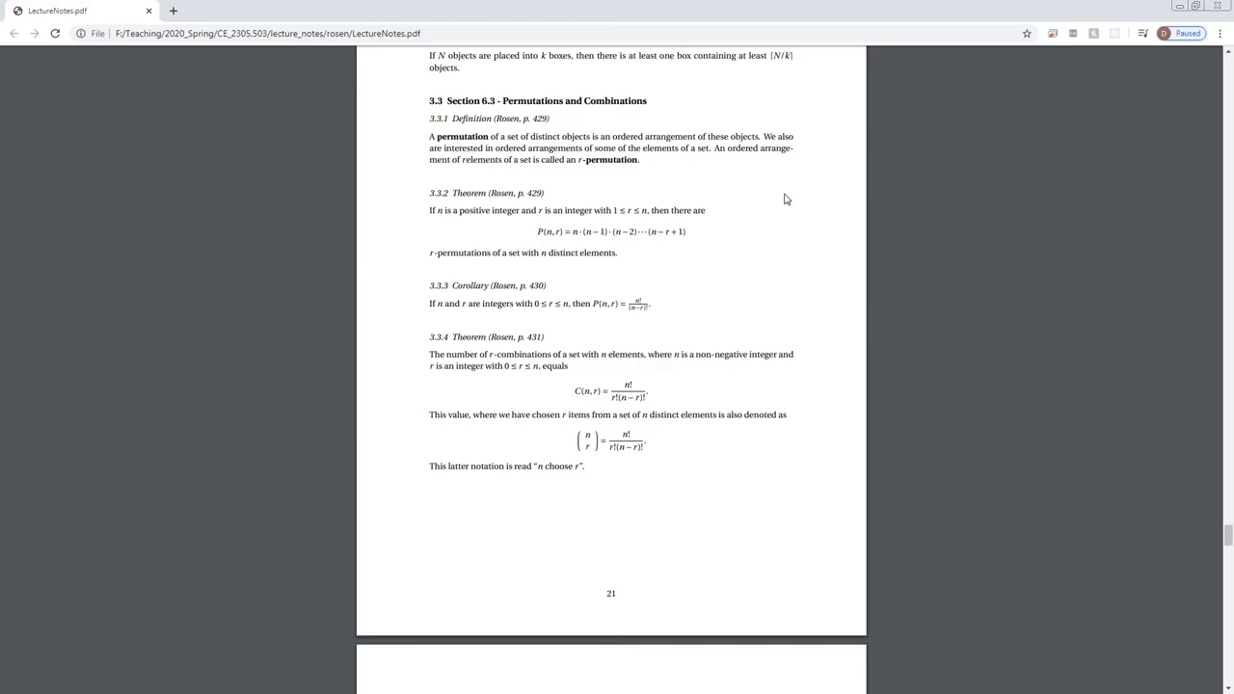
pyautogui.moveTo(640, 228)
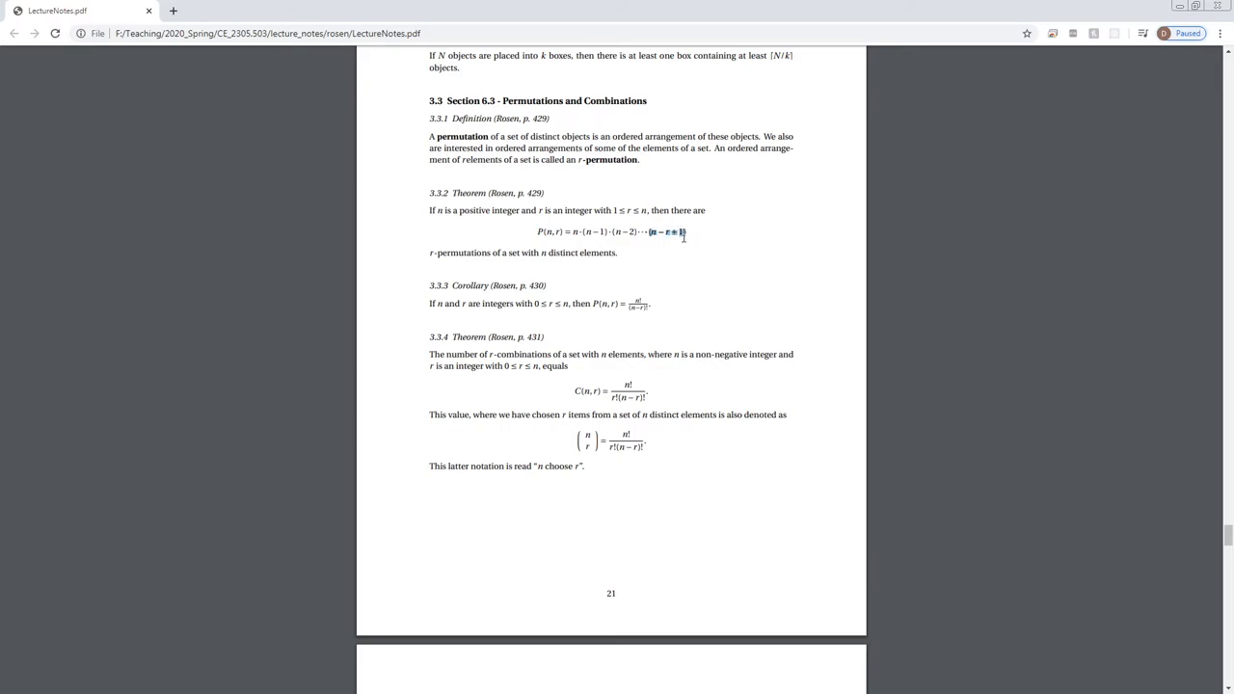
pyautogui.moveTo(660, 303)
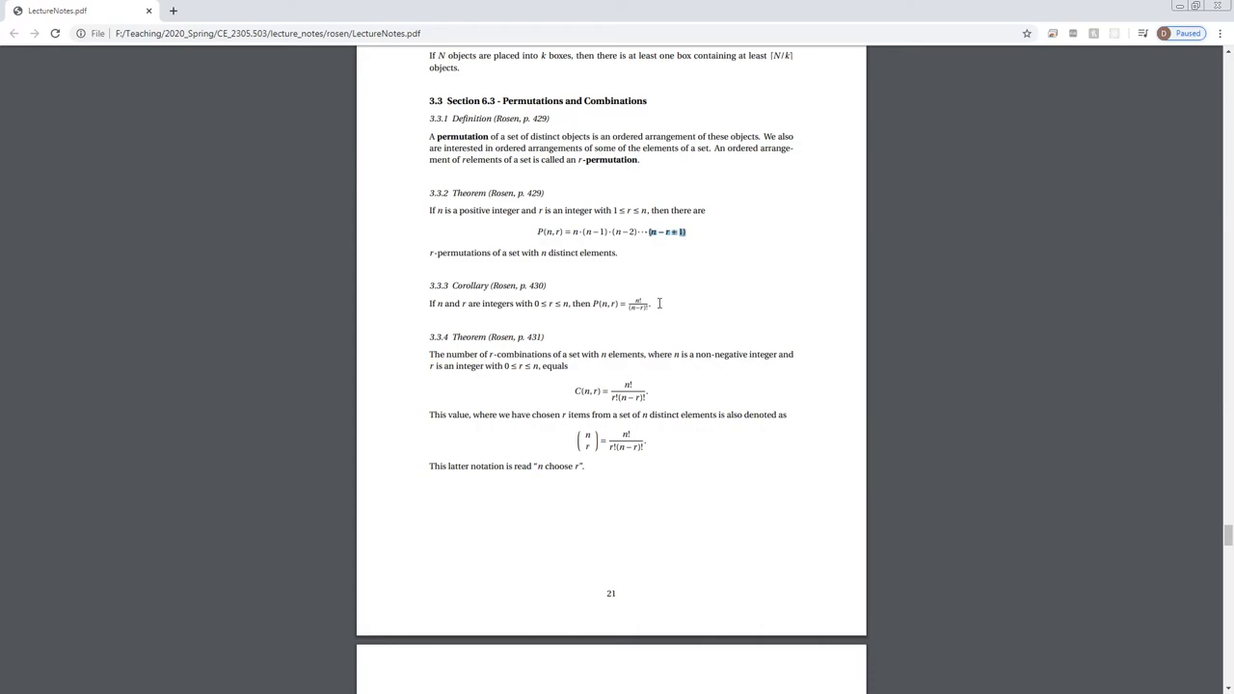
pyautogui.moveTo(661, 283)
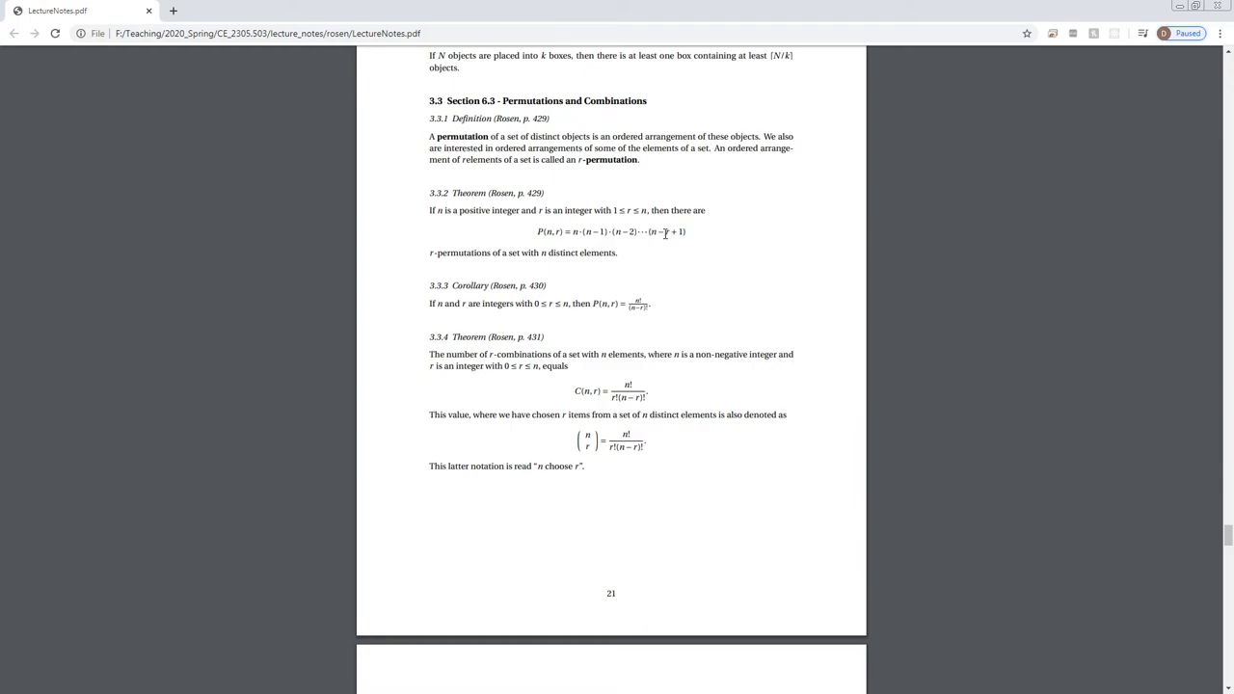
pyautogui.moveTo(702, 262)
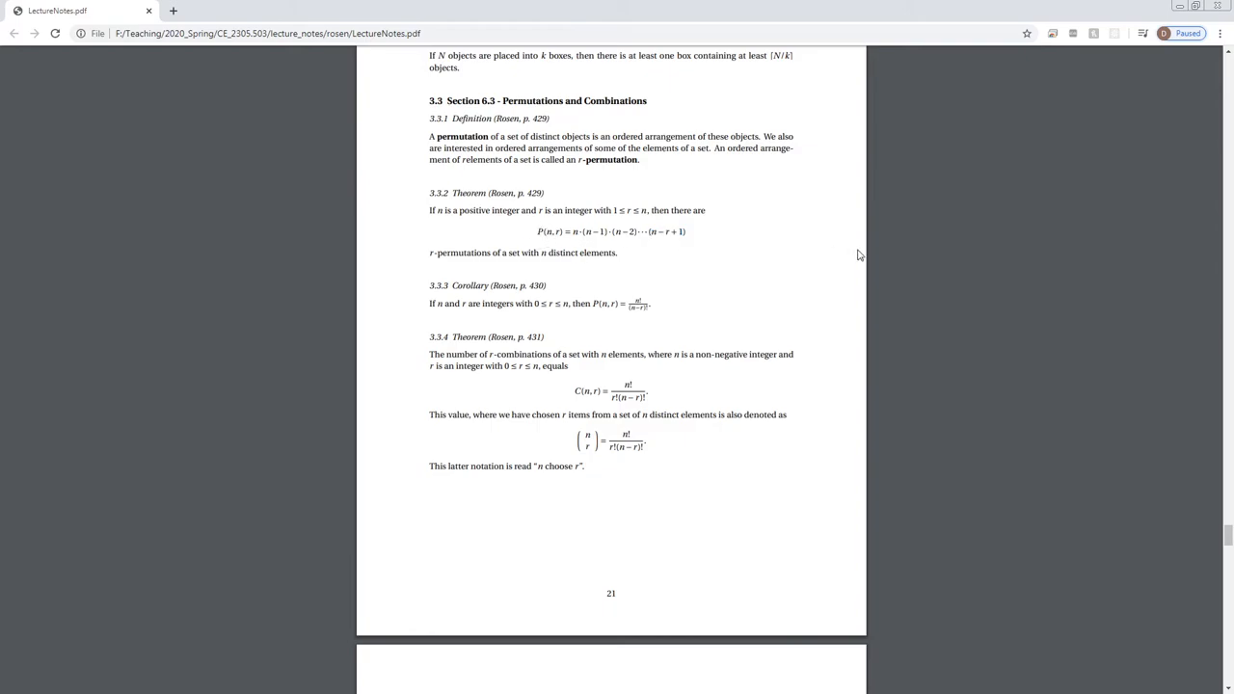
pyautogui.moveTo(689, 241)
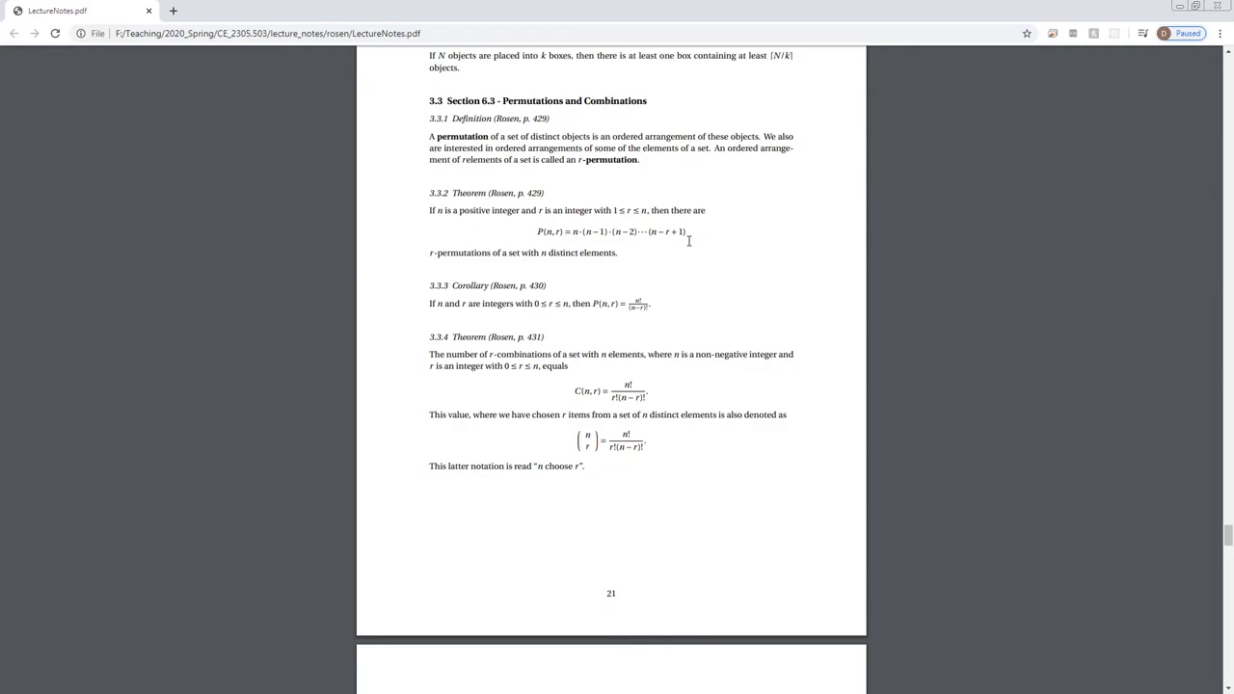
pyautogui.moveTo(625, 210)
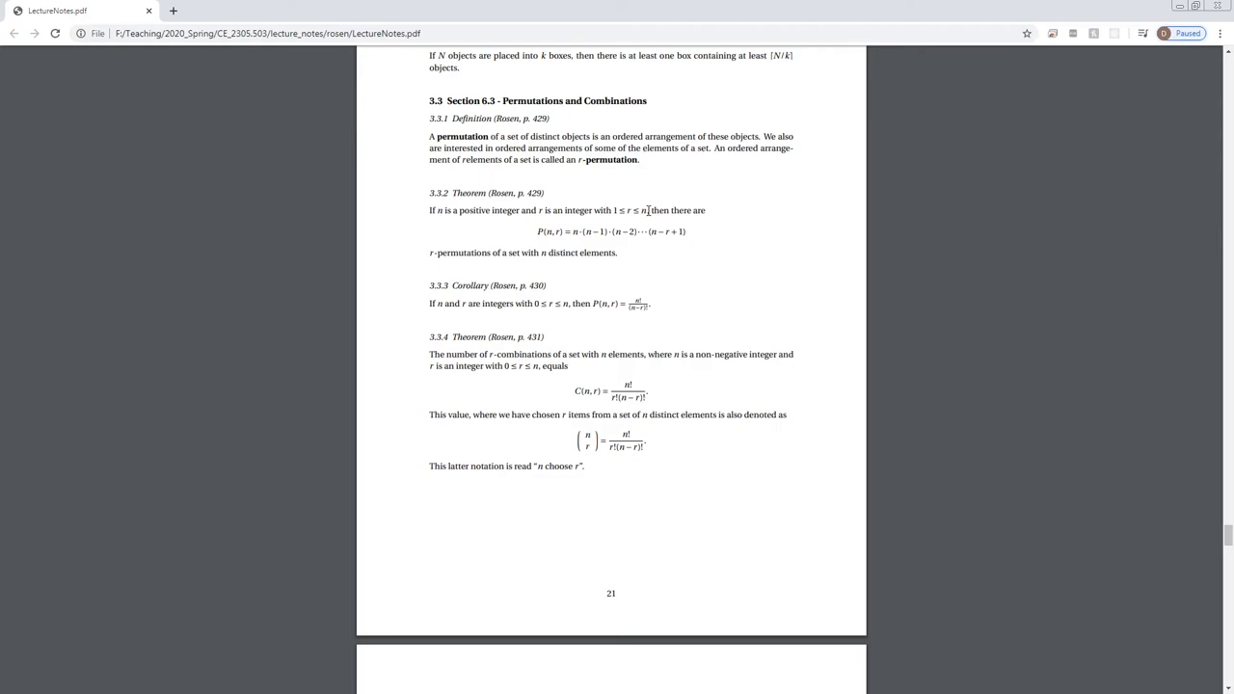
pyautogui.moveTo(520, 247)
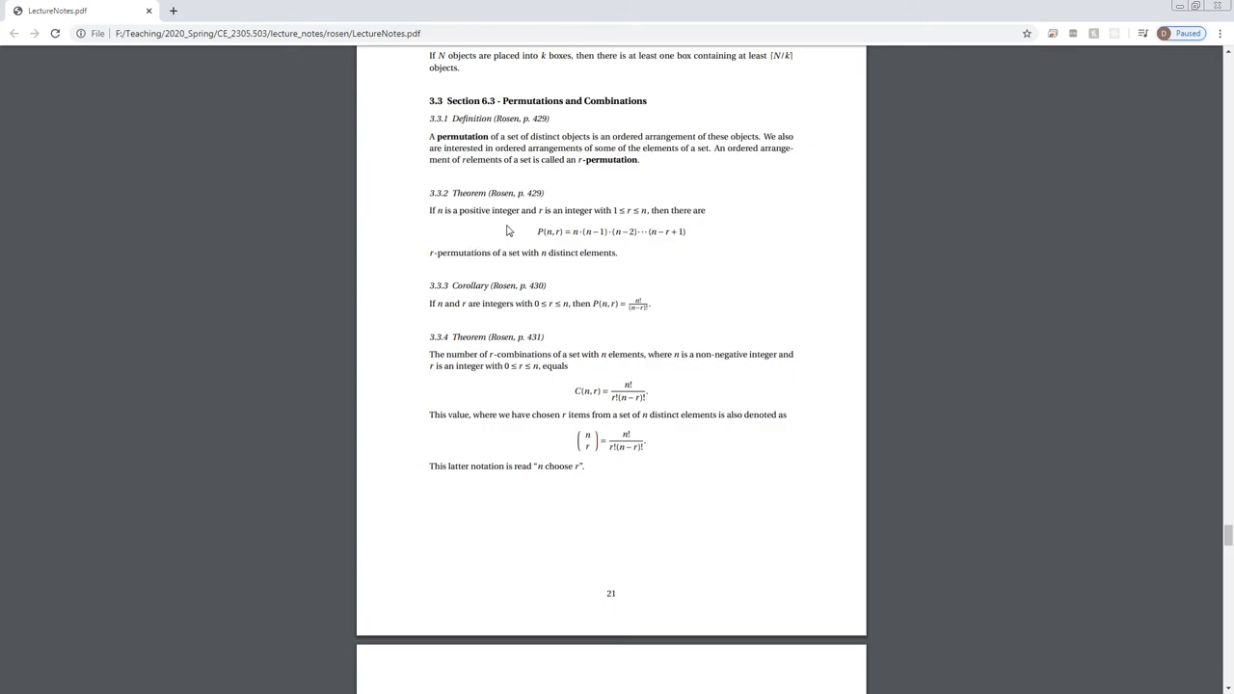
pyautogui.moveTo(629, 212)
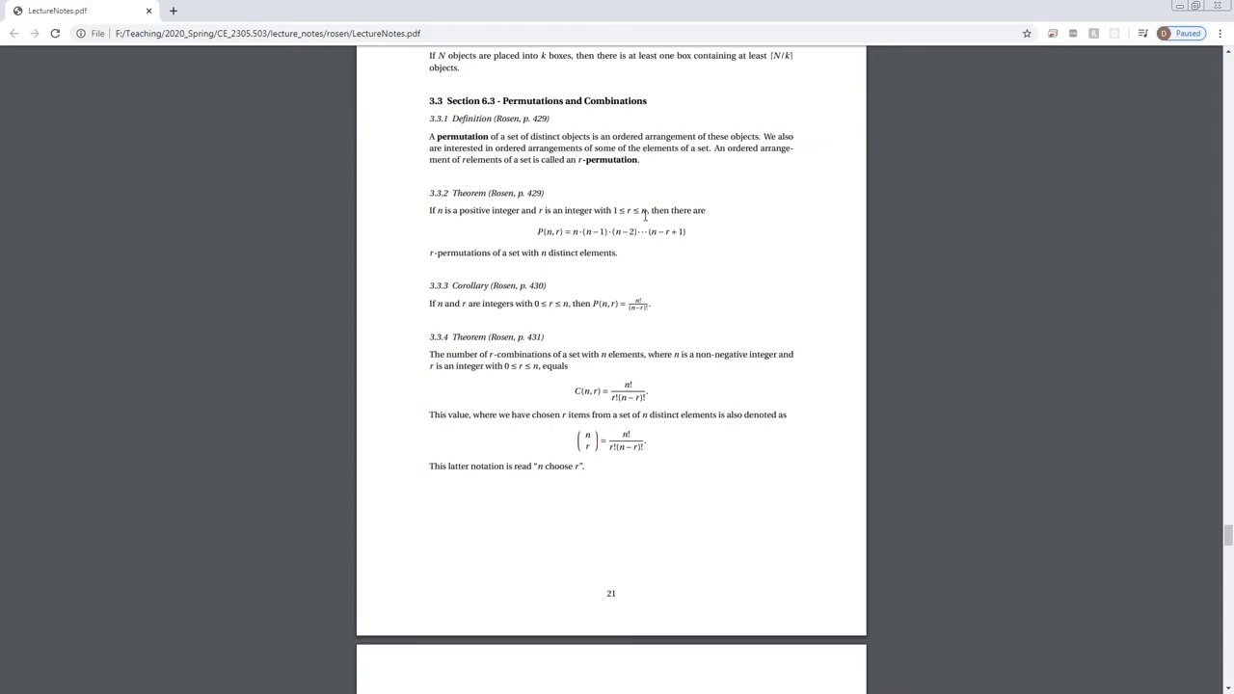
pyautogui.moveTo(536, 328)
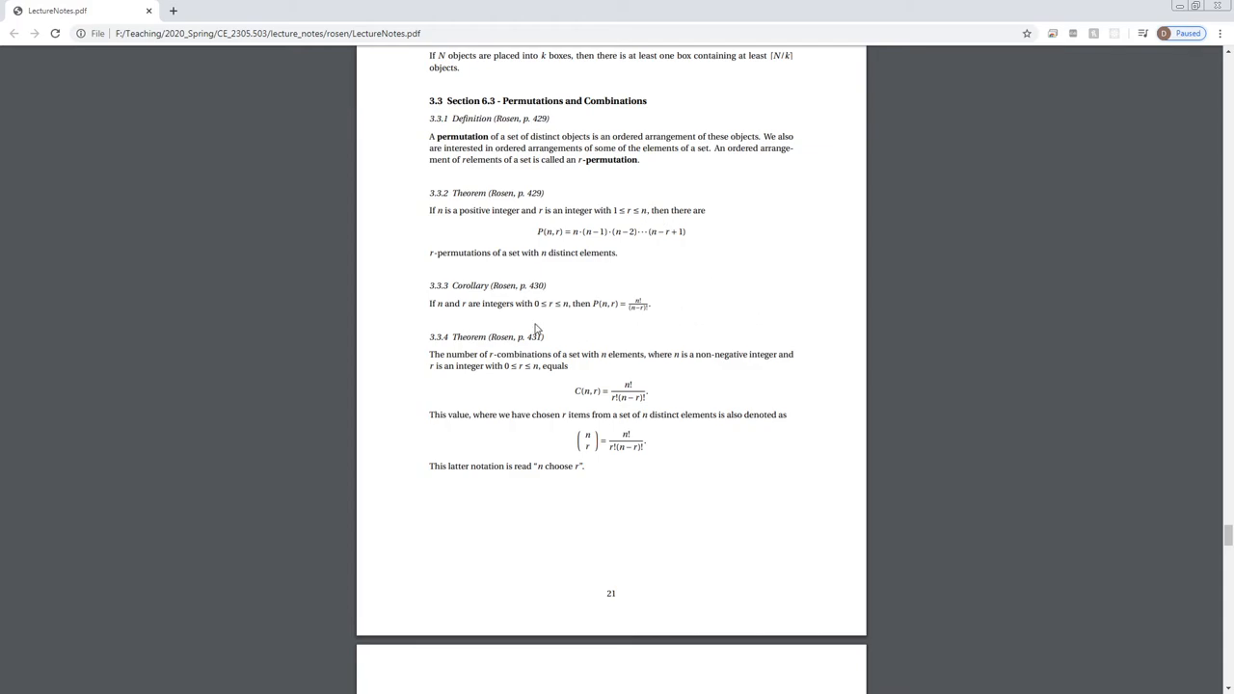
pyautogui.moveTo(436, 305)
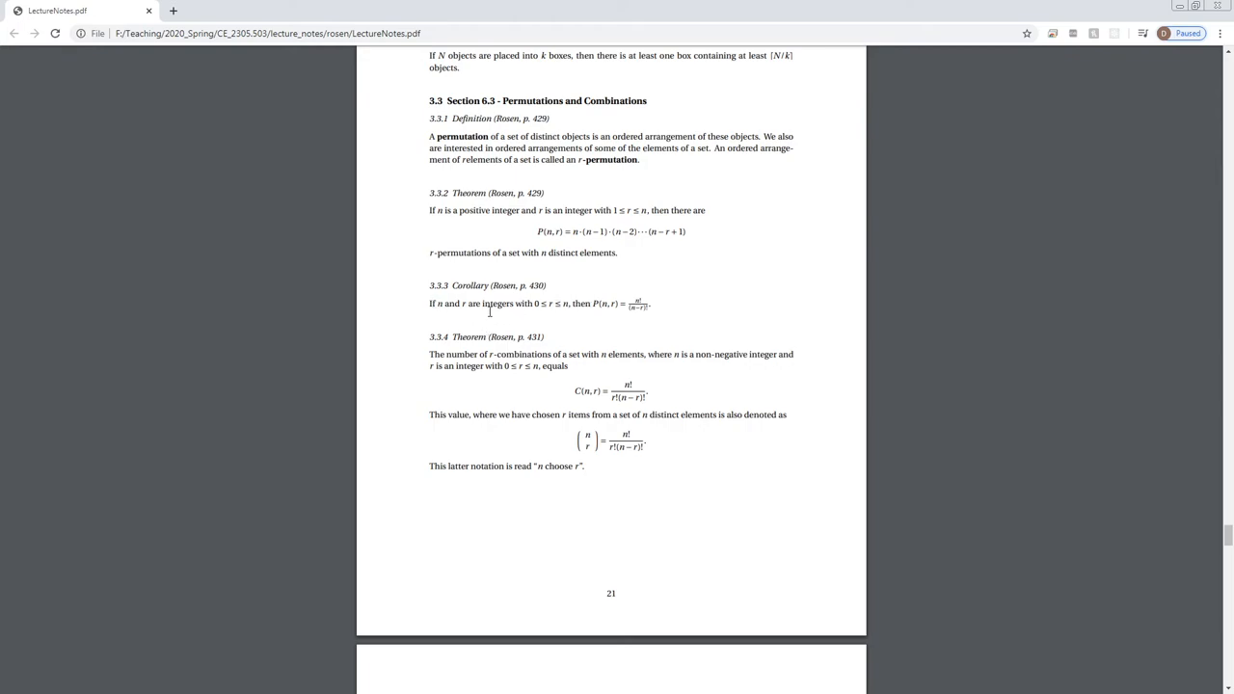
pyautogui.moveTo(550, 309)
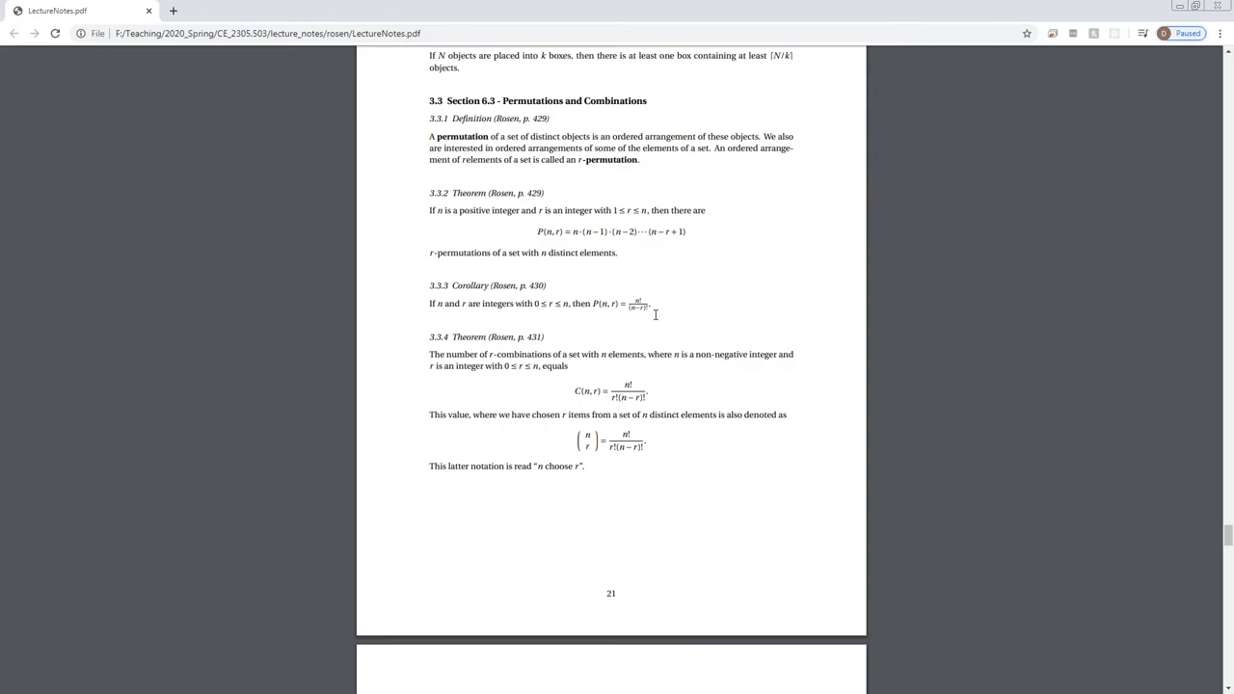
pyautogui.moveTo(586, 436)
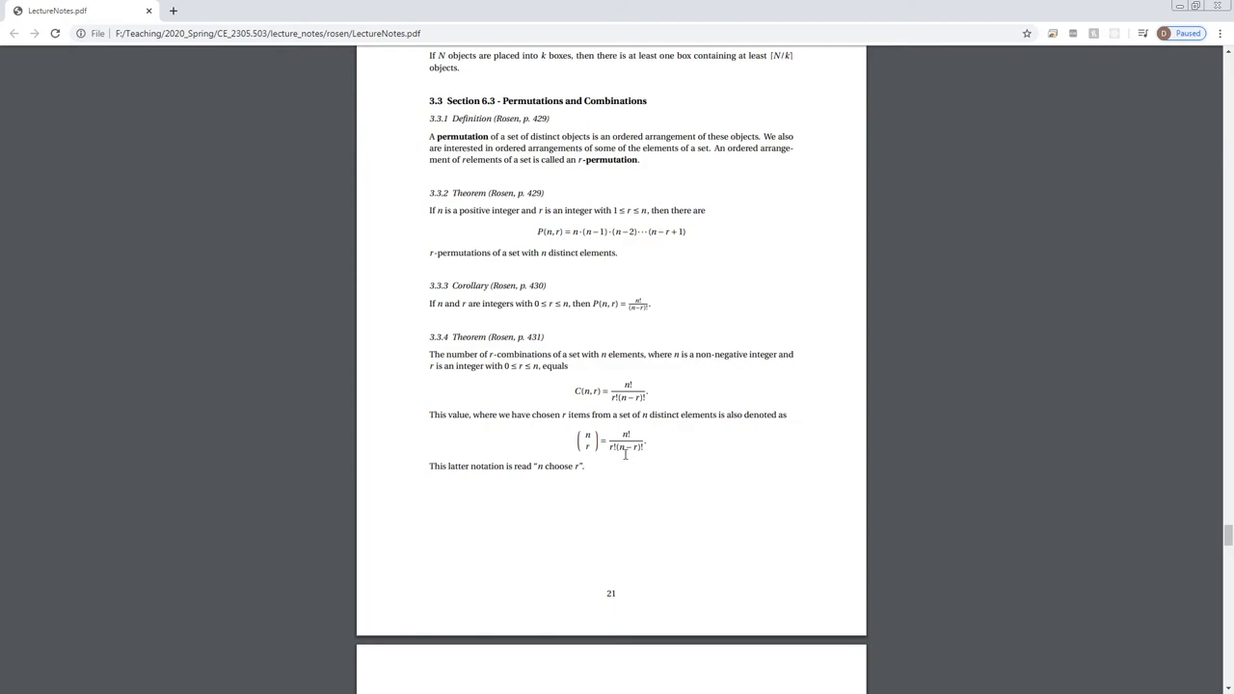
pyautogui.moveTo(675, 462)
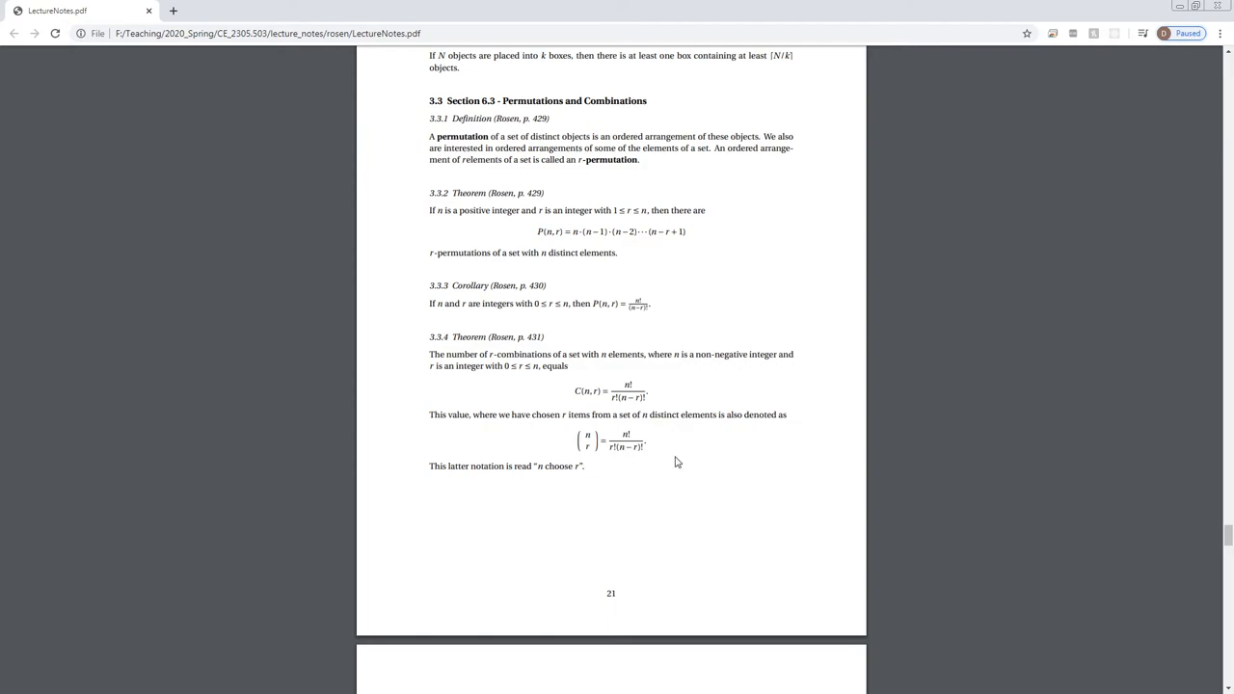
pyautogui.moveTo(608, 355)
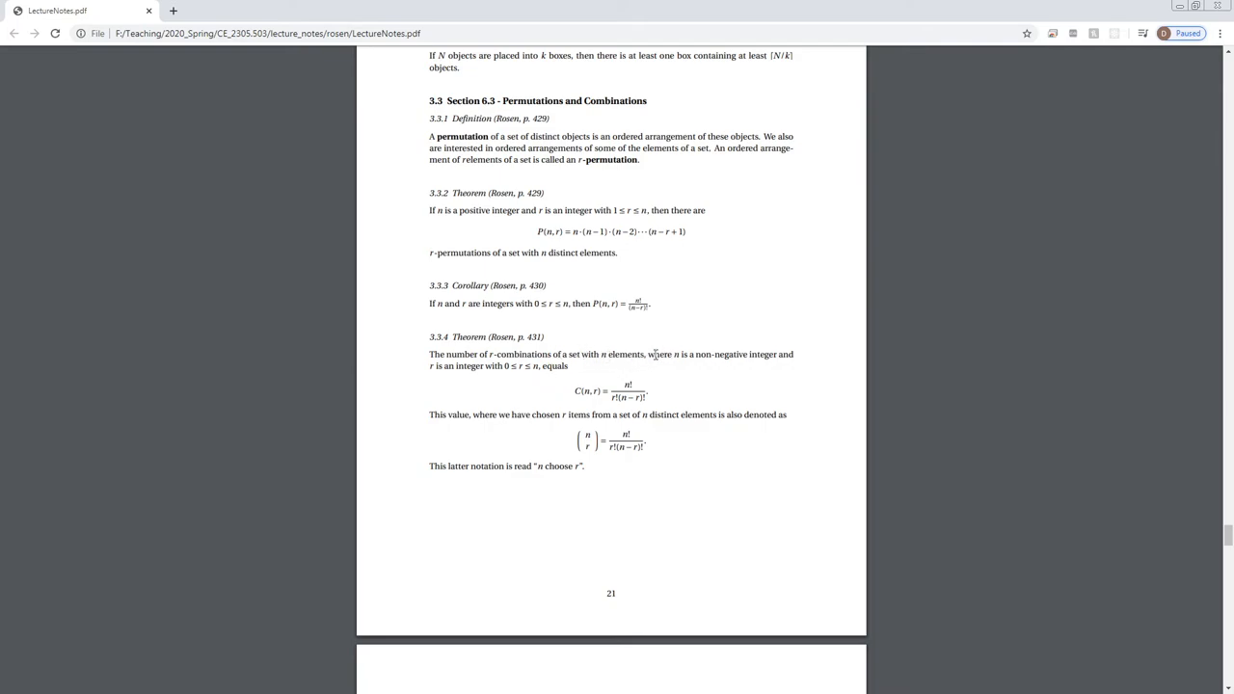
pyautogui.moveTo(797, 362)
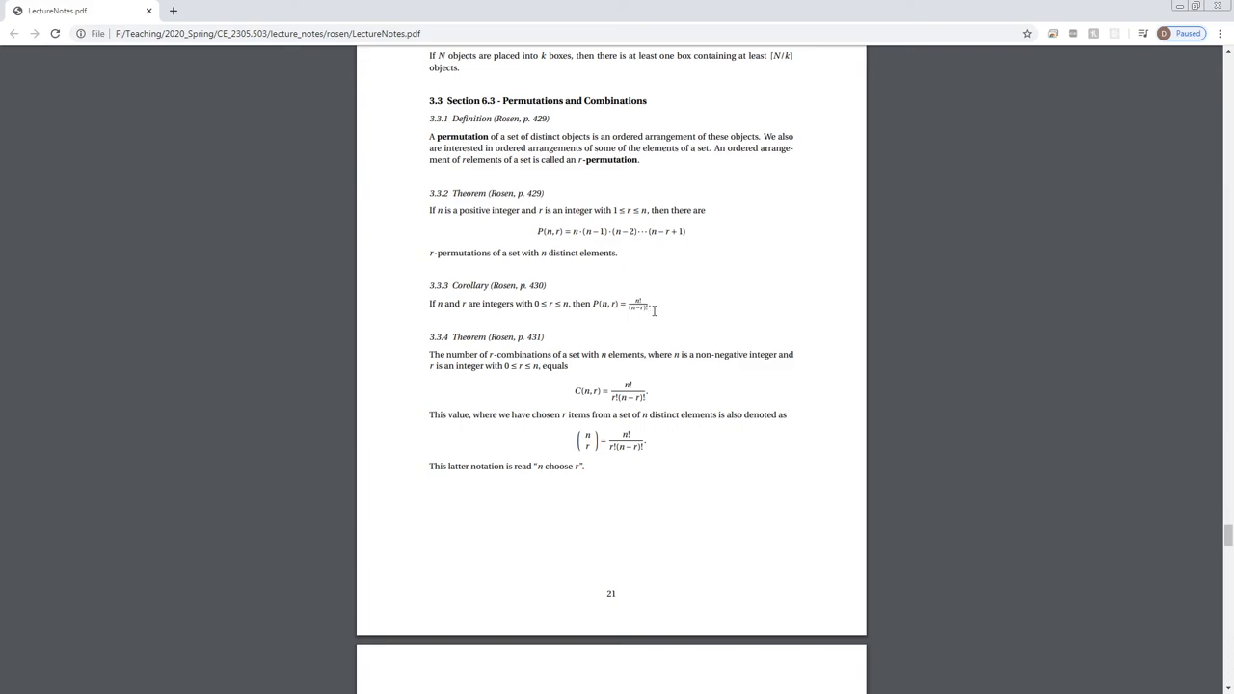
pyautogui.moveTo(656, 313)
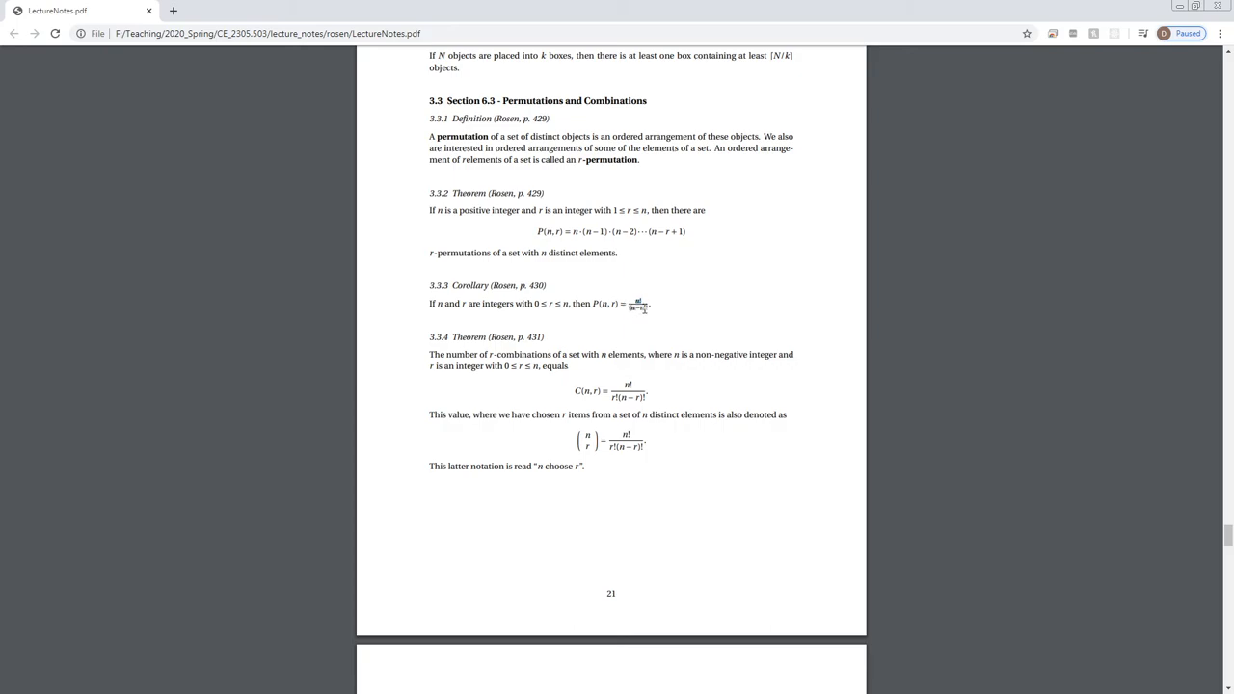
pyautogui.moveTo(646, 309)
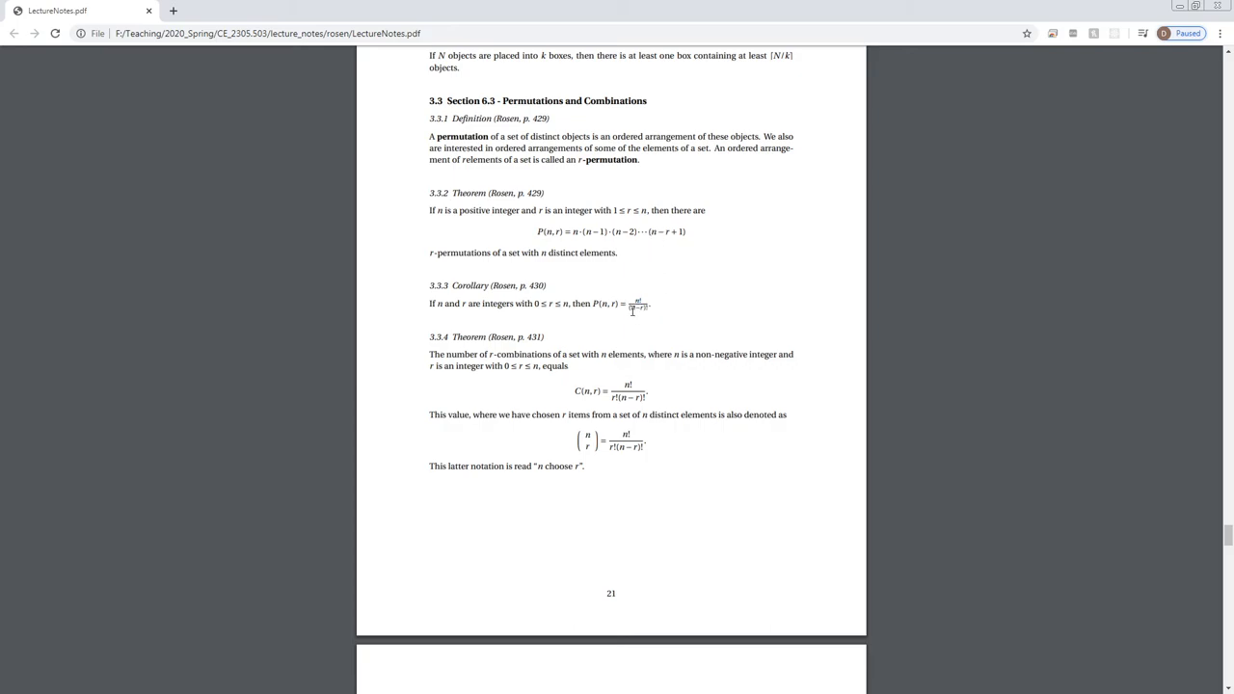
pyautogui.moveTo(648, 259)
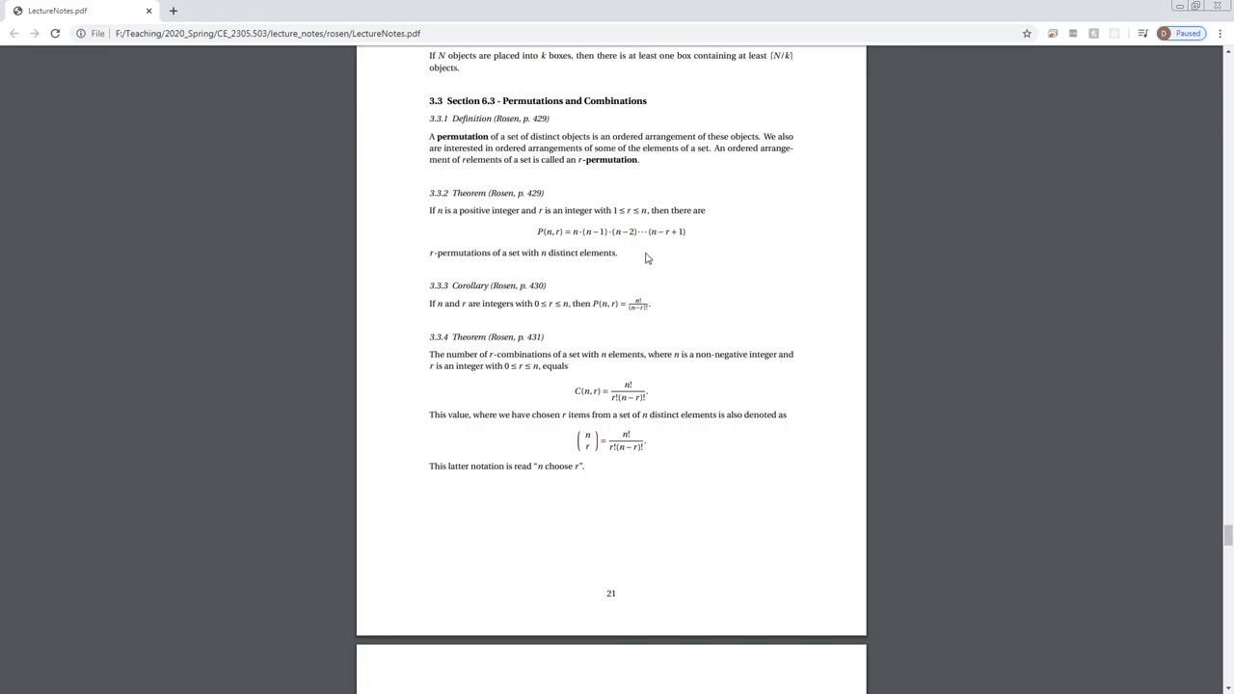
pyautogui.moveTo(667, 297)
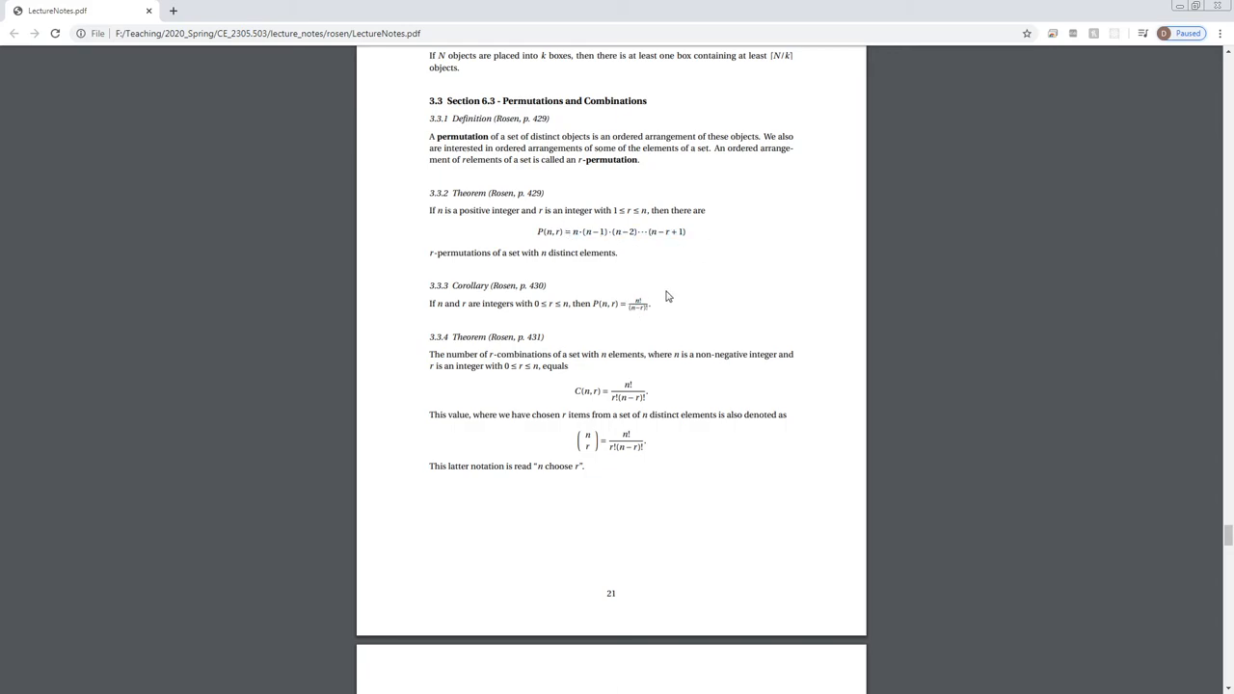
pyautogui.moveTo(671, 312)
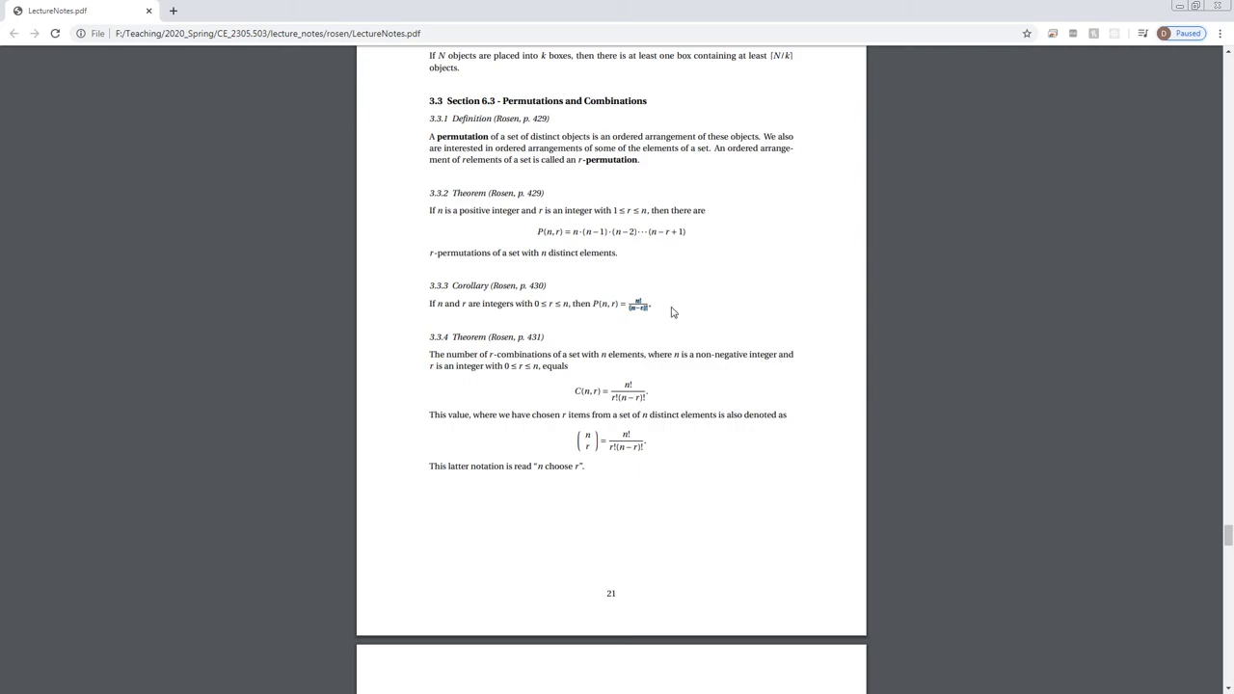
pyautogui.moveTo(704, 301)
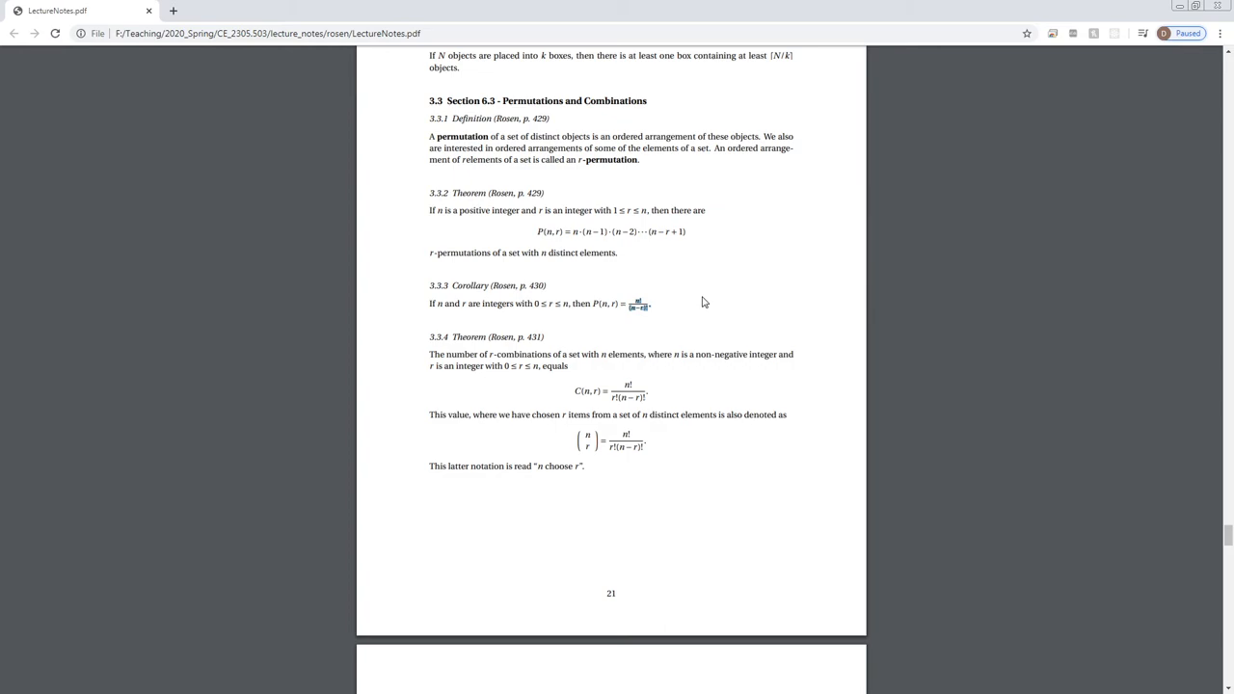
pyautogui.moveTo(660, 405)
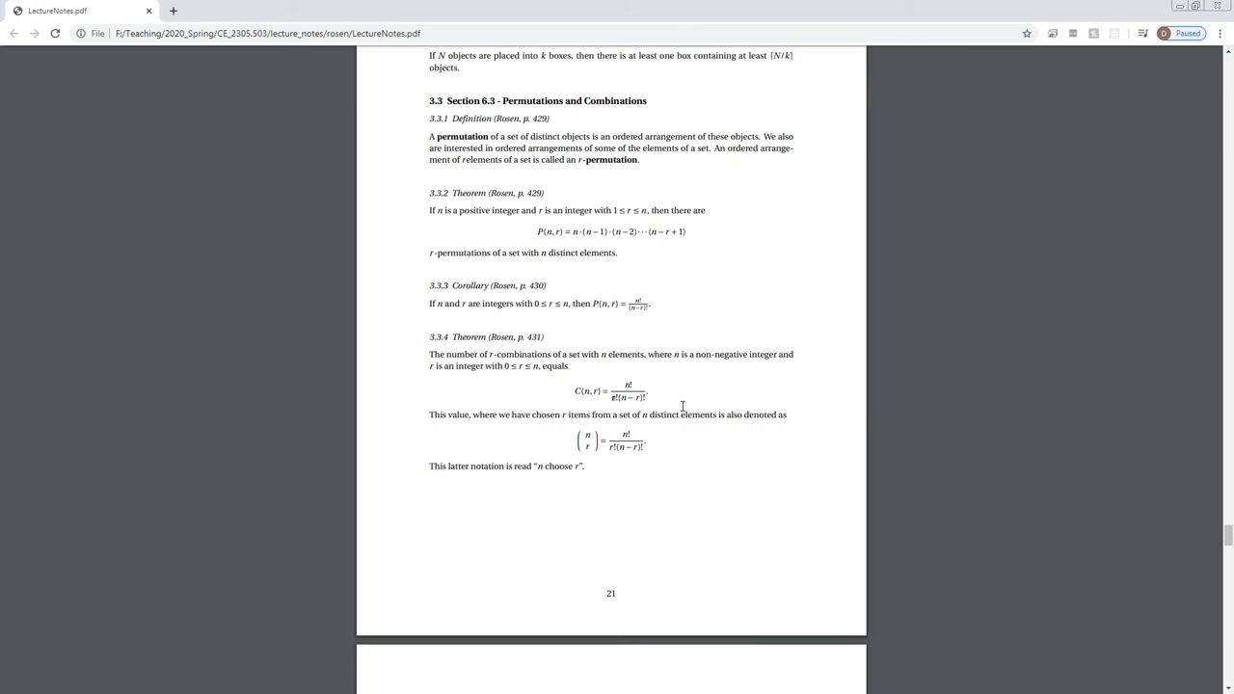
pyautogui.moveTo(617, 410)
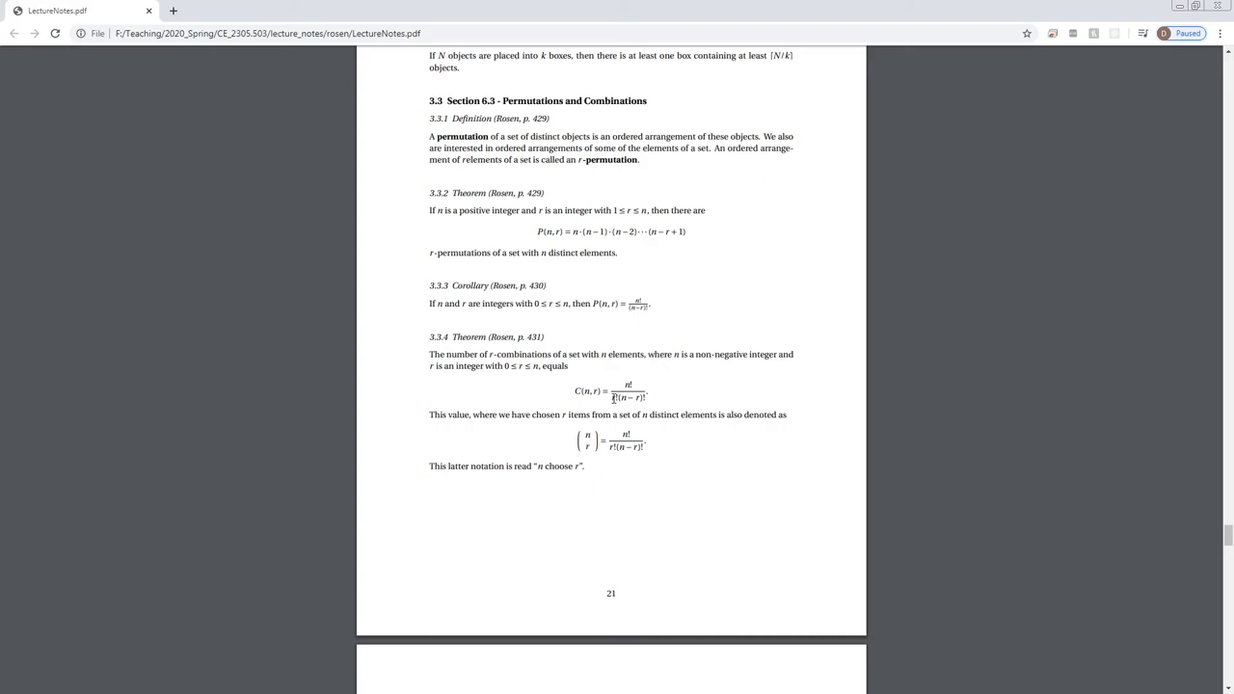
pyautogui.moveTo(750, 386)
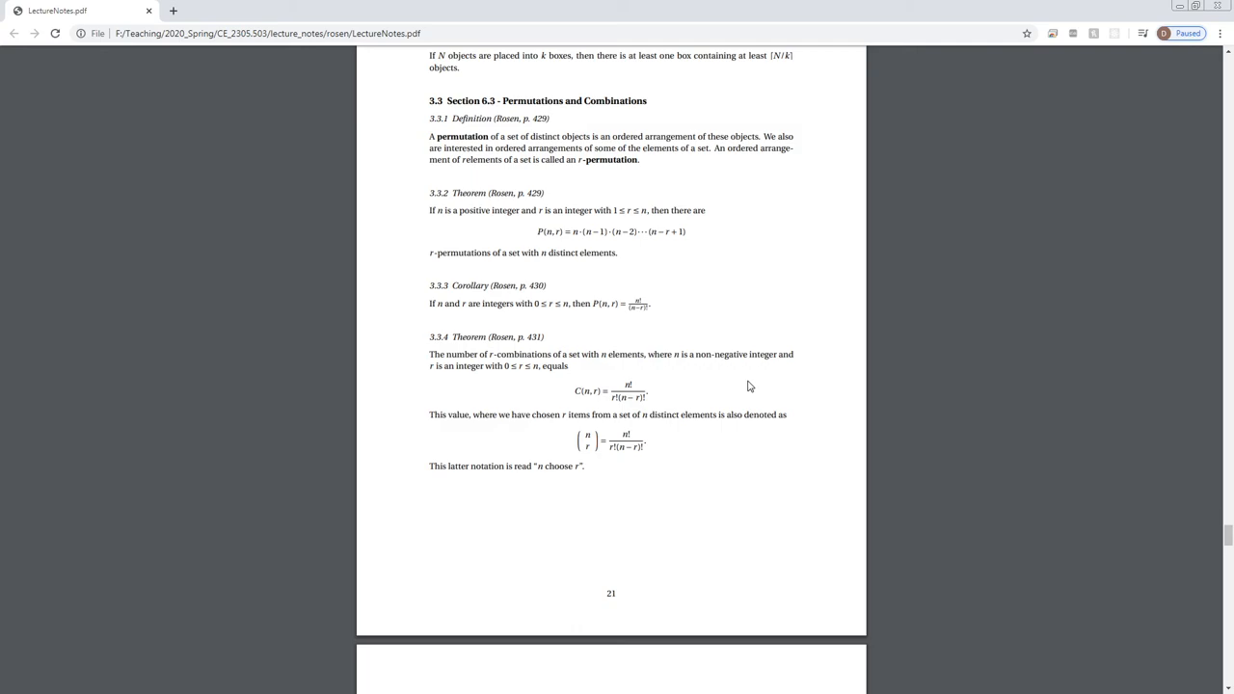
pyautogui.moveTo(756, 385)
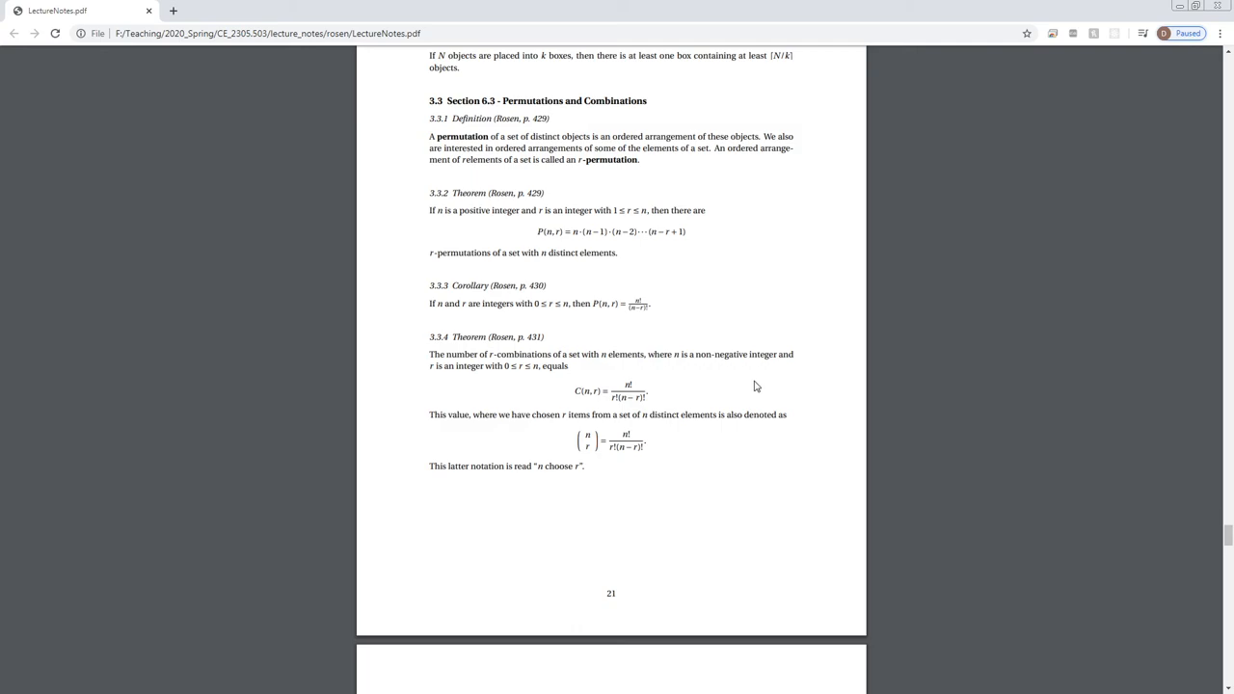
pyautogui.scroll(-3)
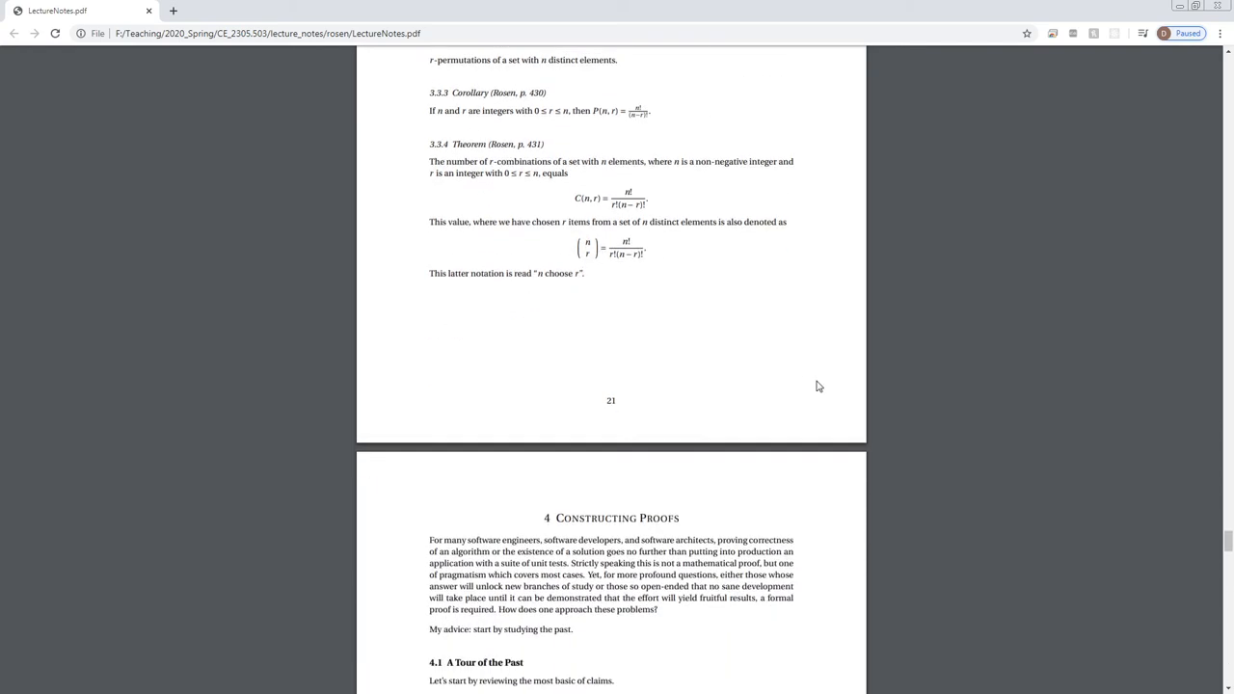
pyautogui.scroll(3)
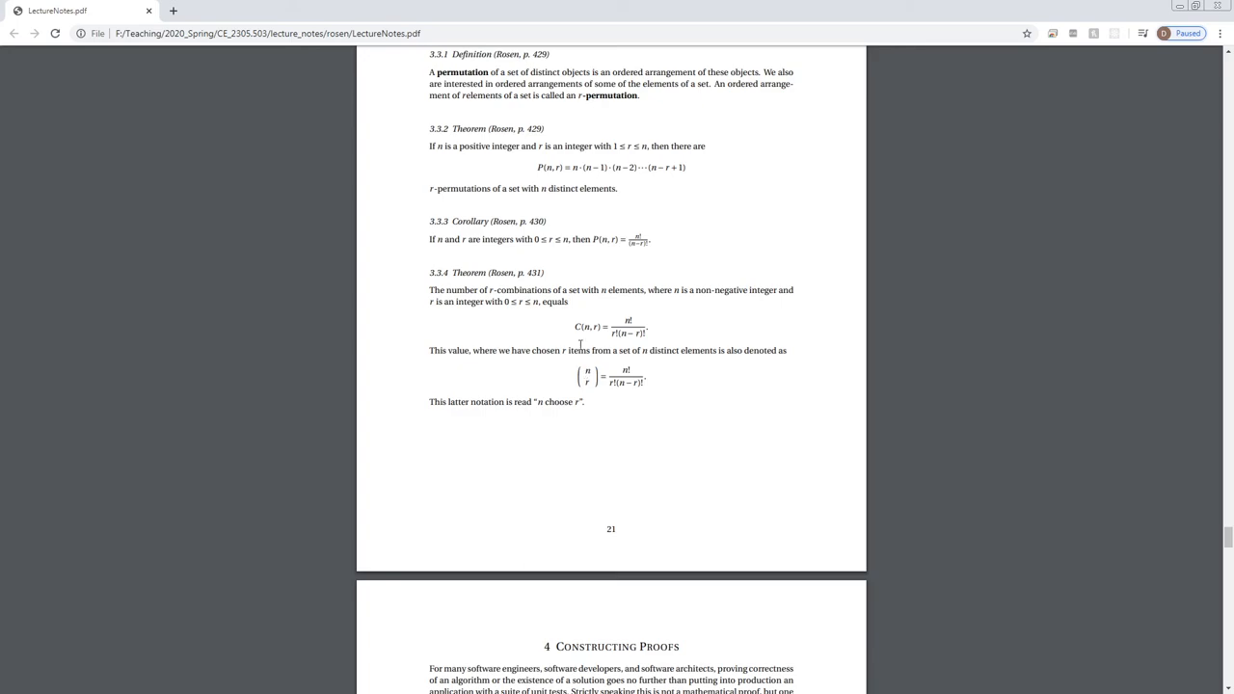
pyautogui.doubleClick(586, 328)
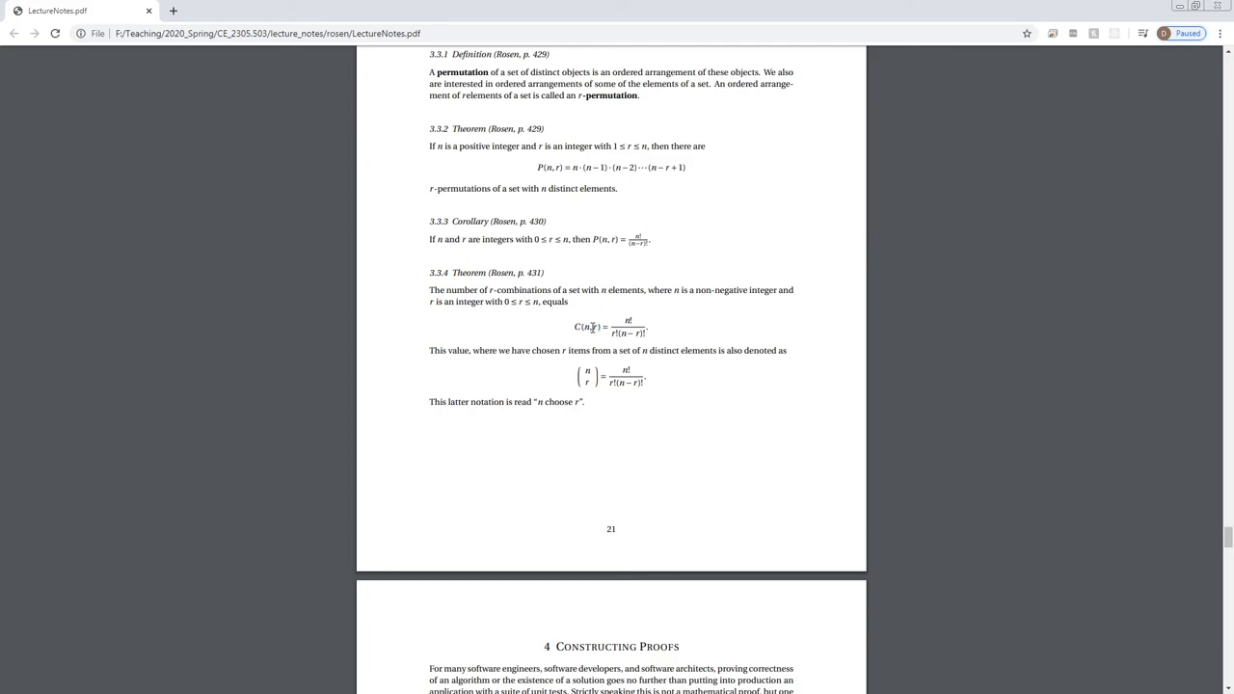
pyautogui.moveTo(833, 426)
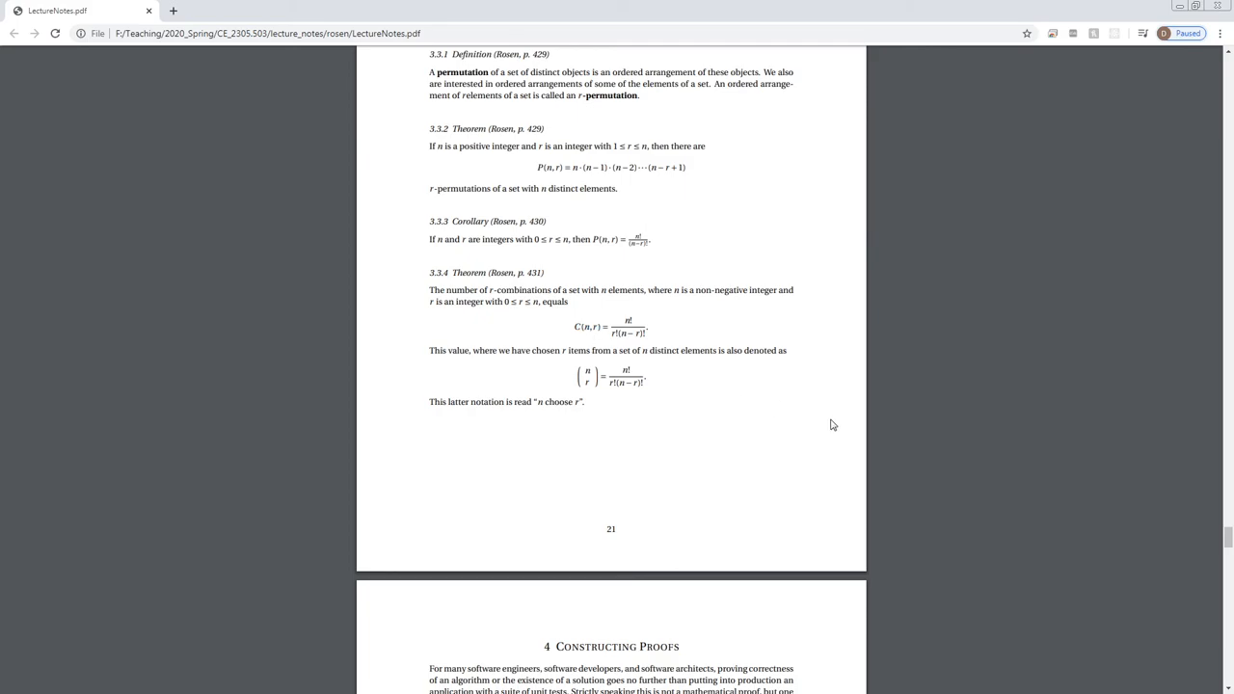
pyautogui.scroll(3)
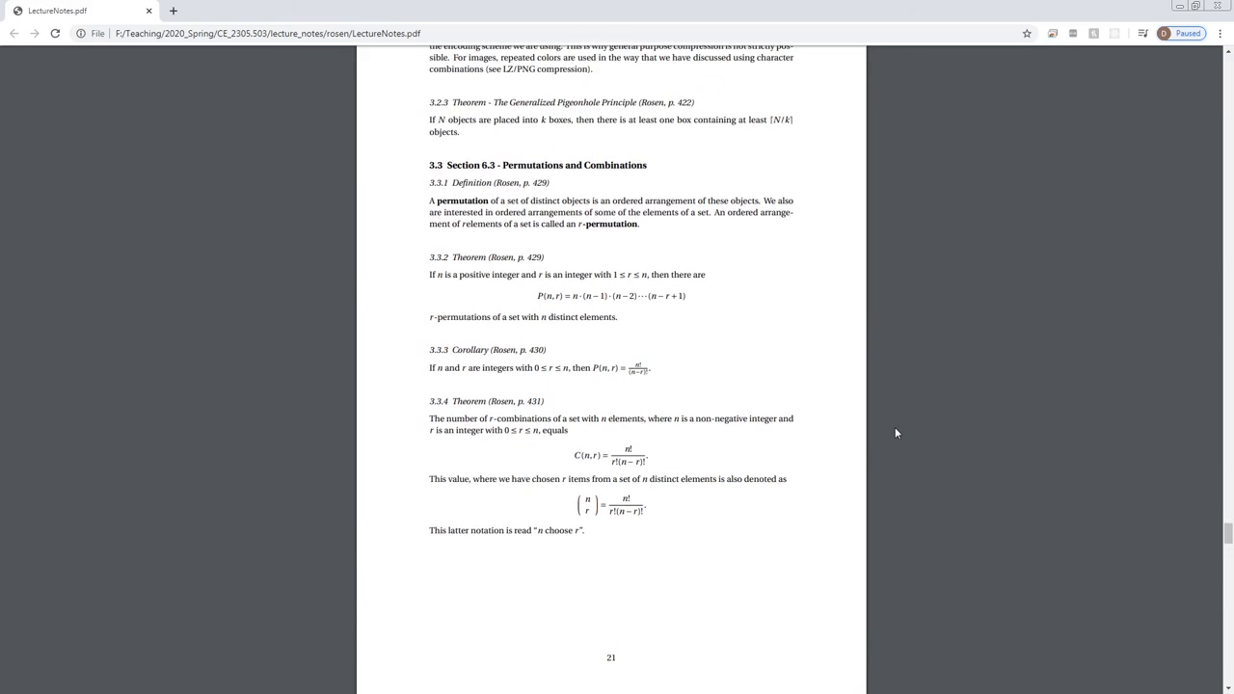